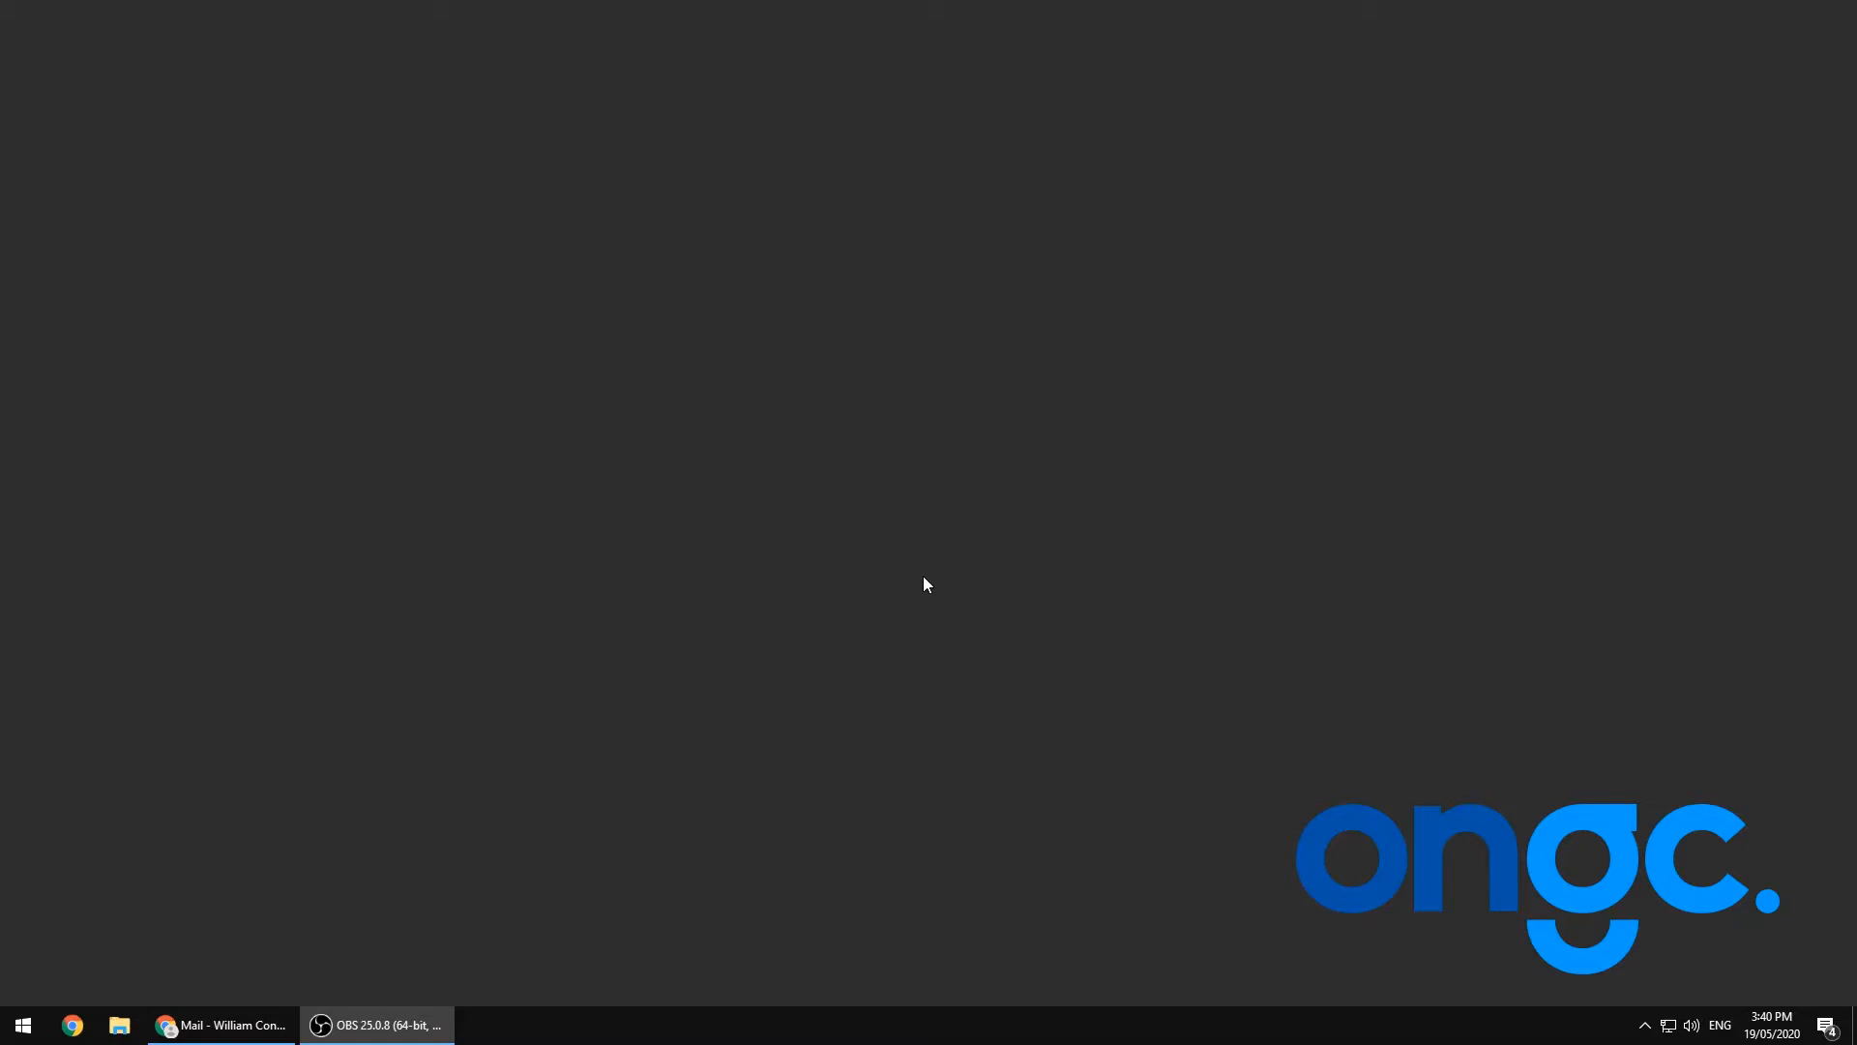
Step: Bring the Mail browser window with the Welcome to 3CX email into view
{"action": "left_click", "coordinate": [221, 1025]}
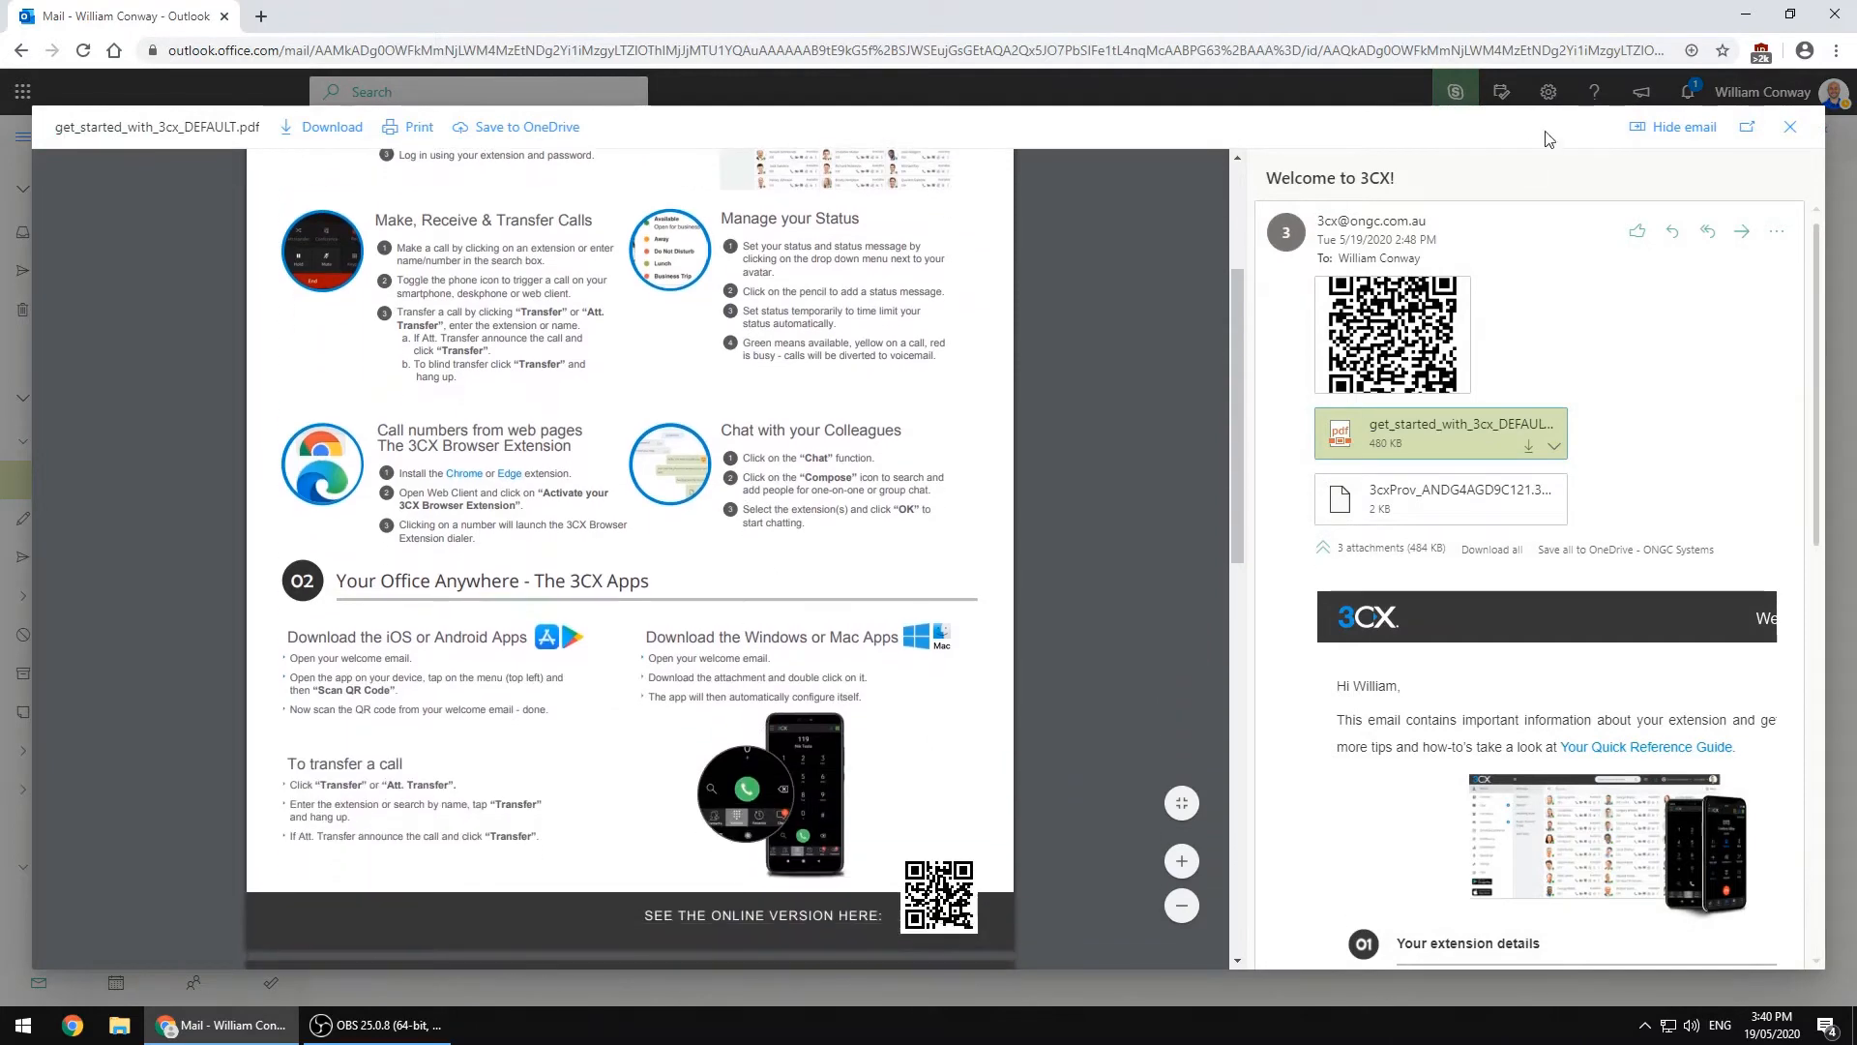
Step: Close the getting-started PDF preview and scroll down the email to the Windows App link
{"action": "left_click", "coordinate": [1789, 127]}
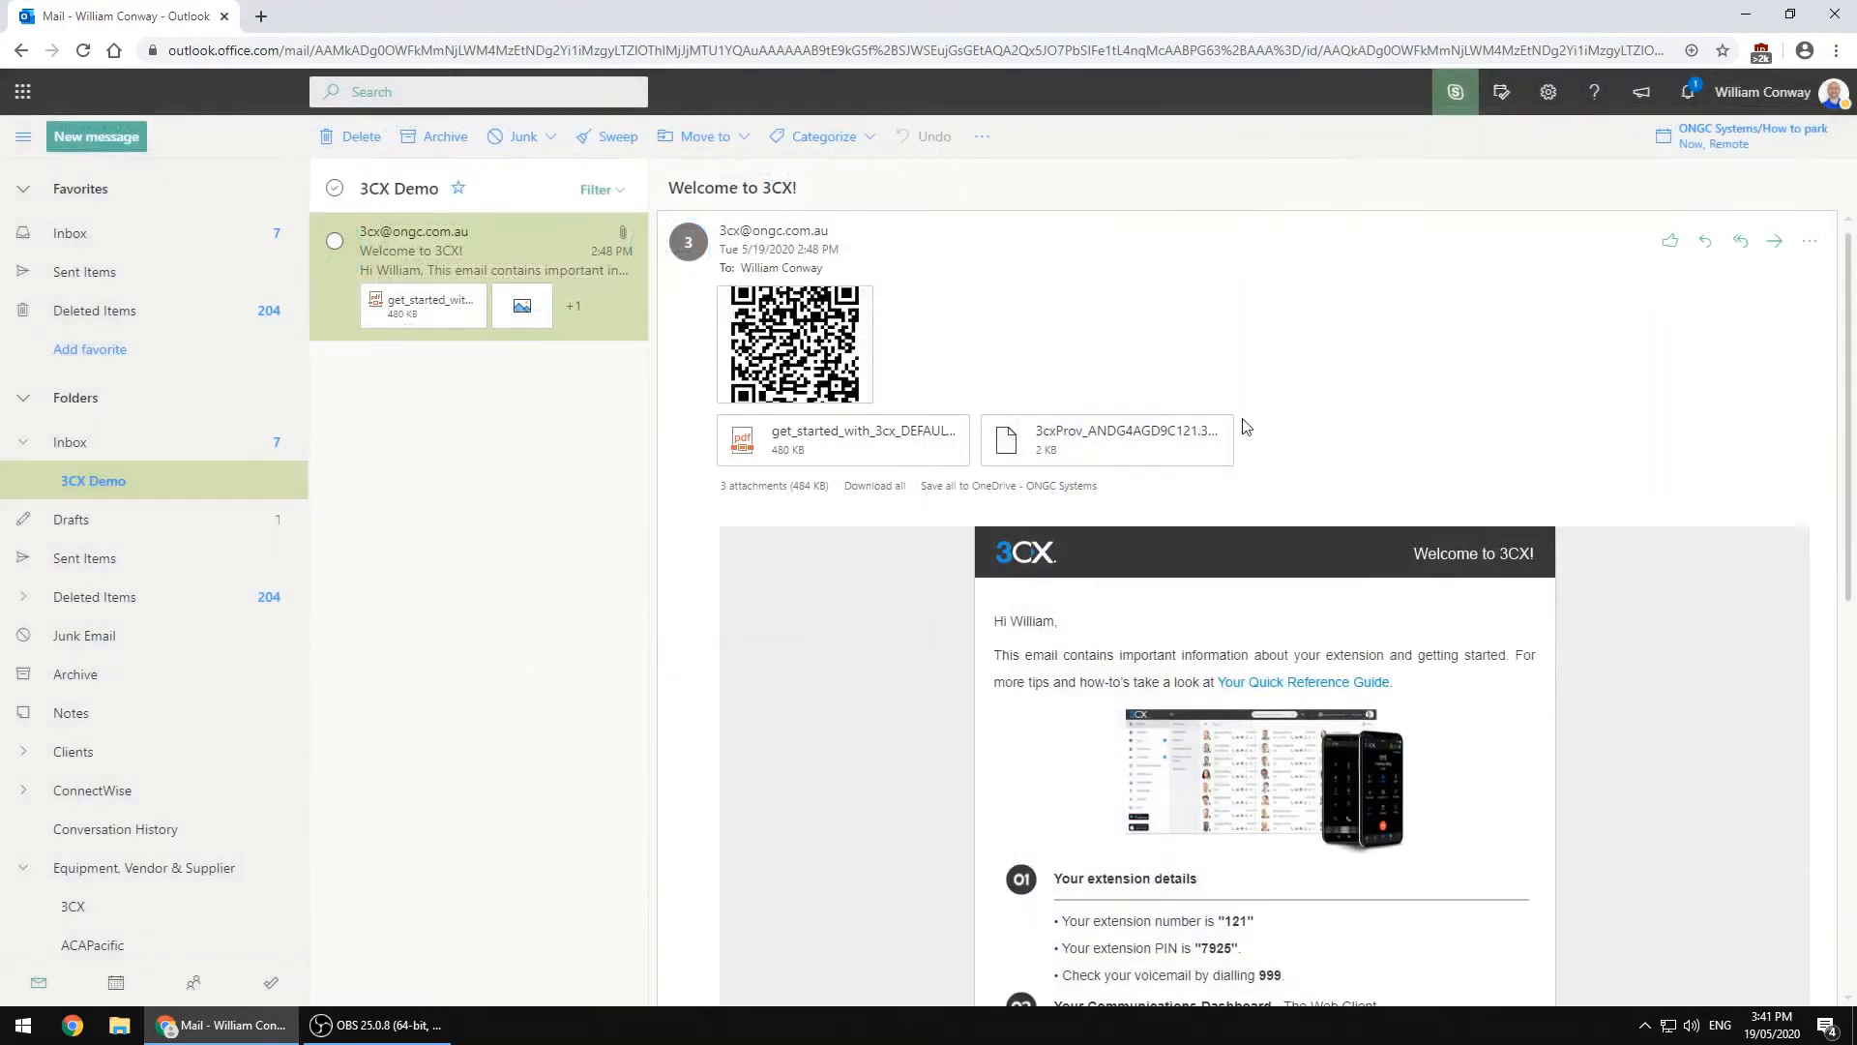
{"action": "mouse_move", "coordinate": [1108, 462]}
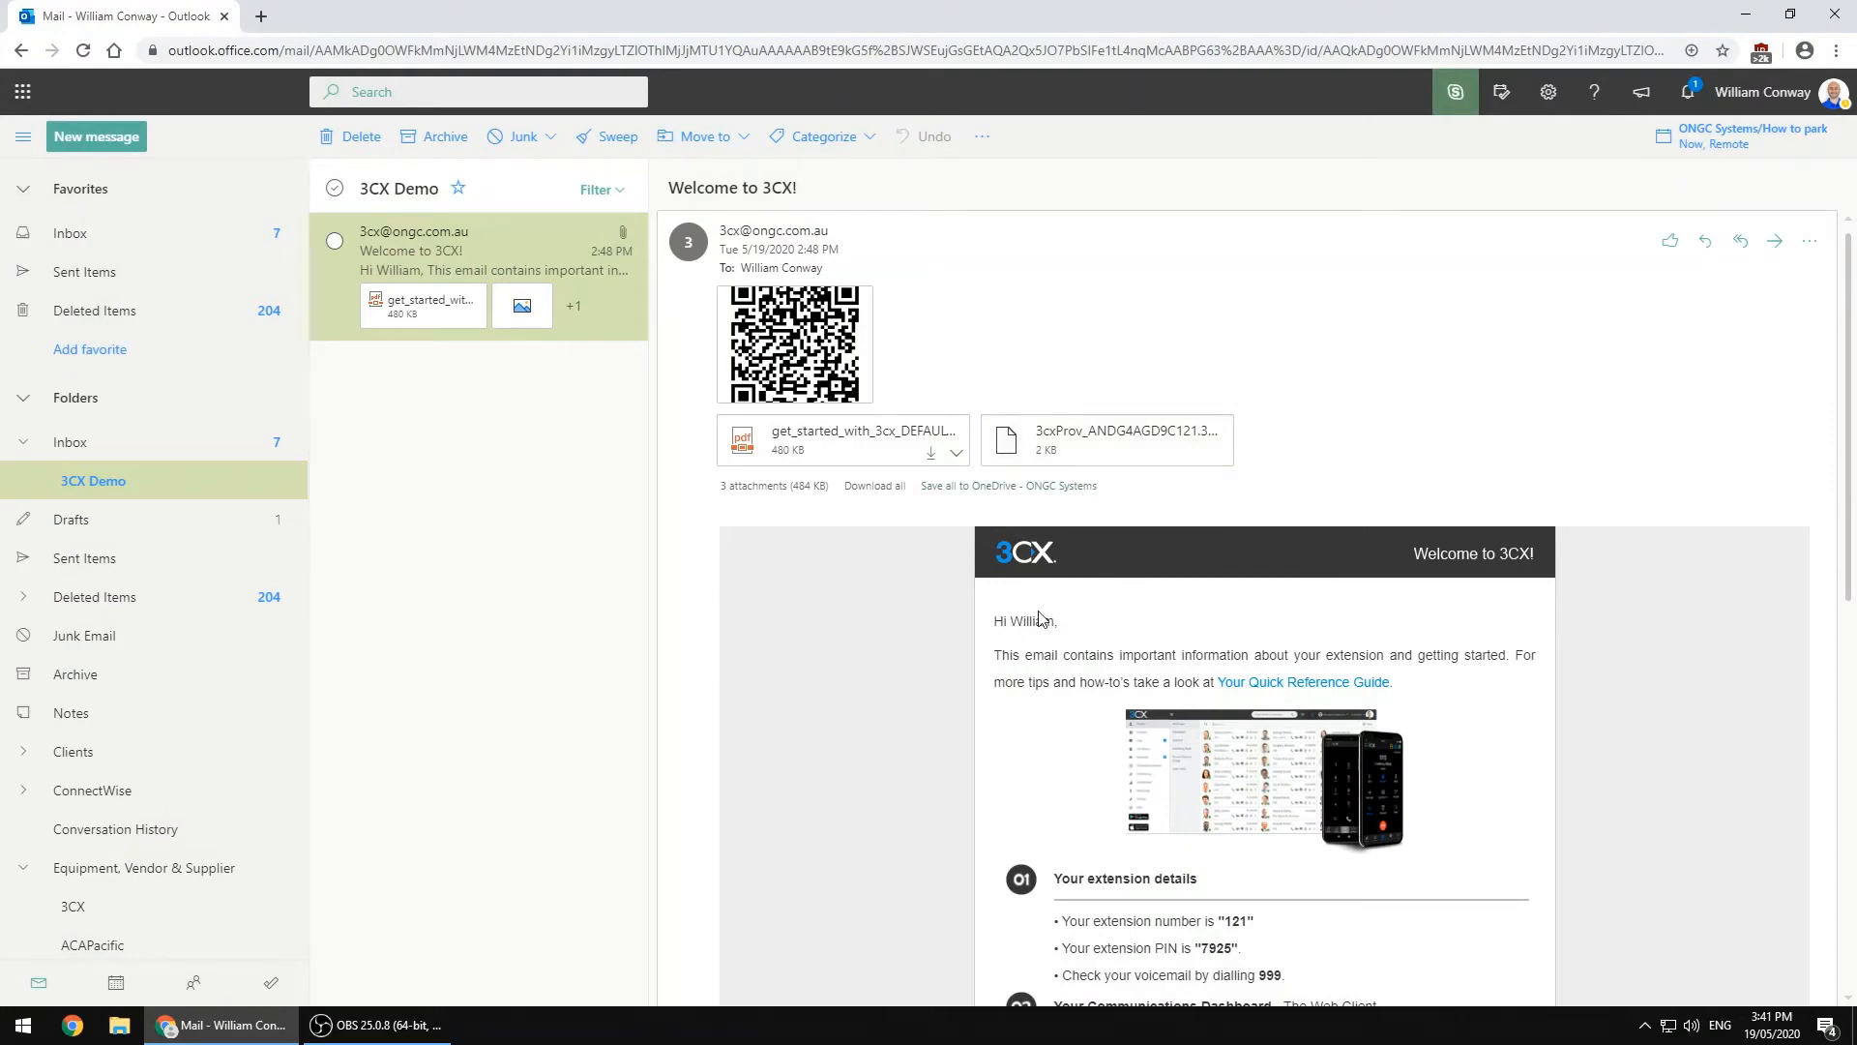
{"action": "mouse_move", "coordinate": [1035, 640]}
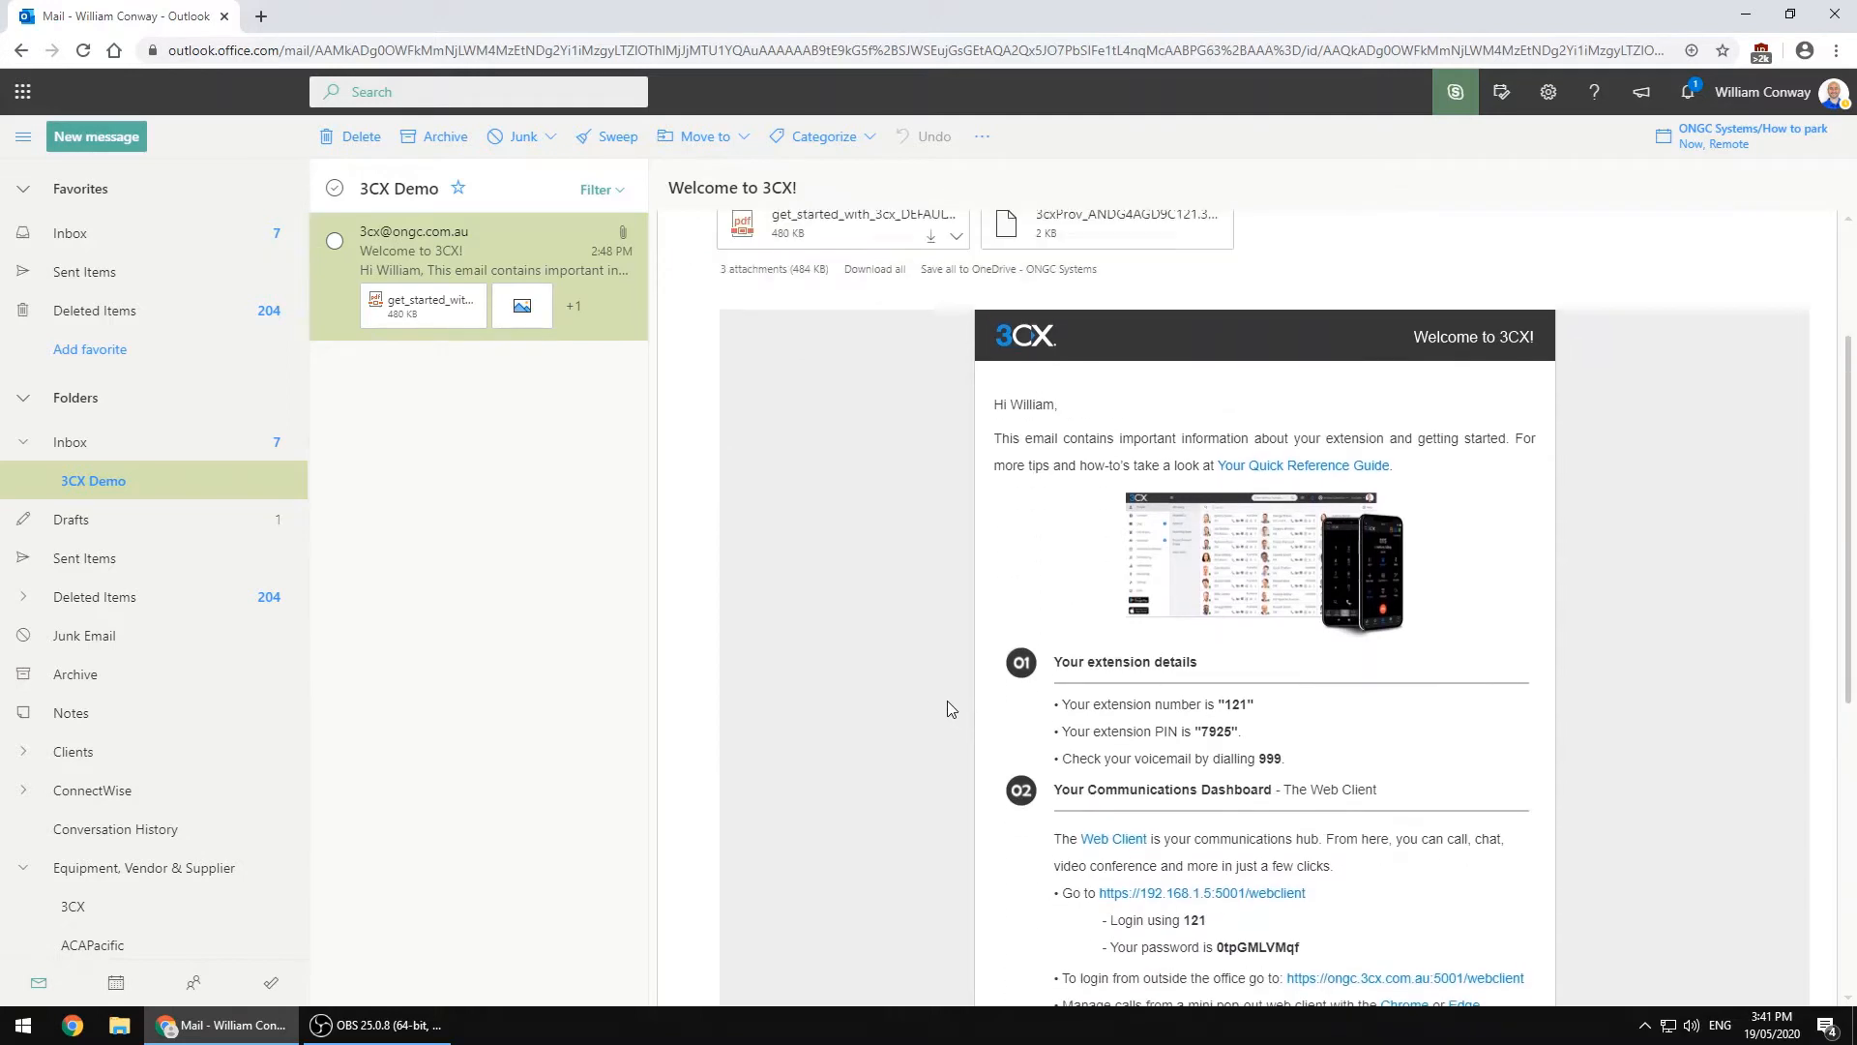
{"action": "scroll", "scroll_direction": "down", "scroll_amount": 3}
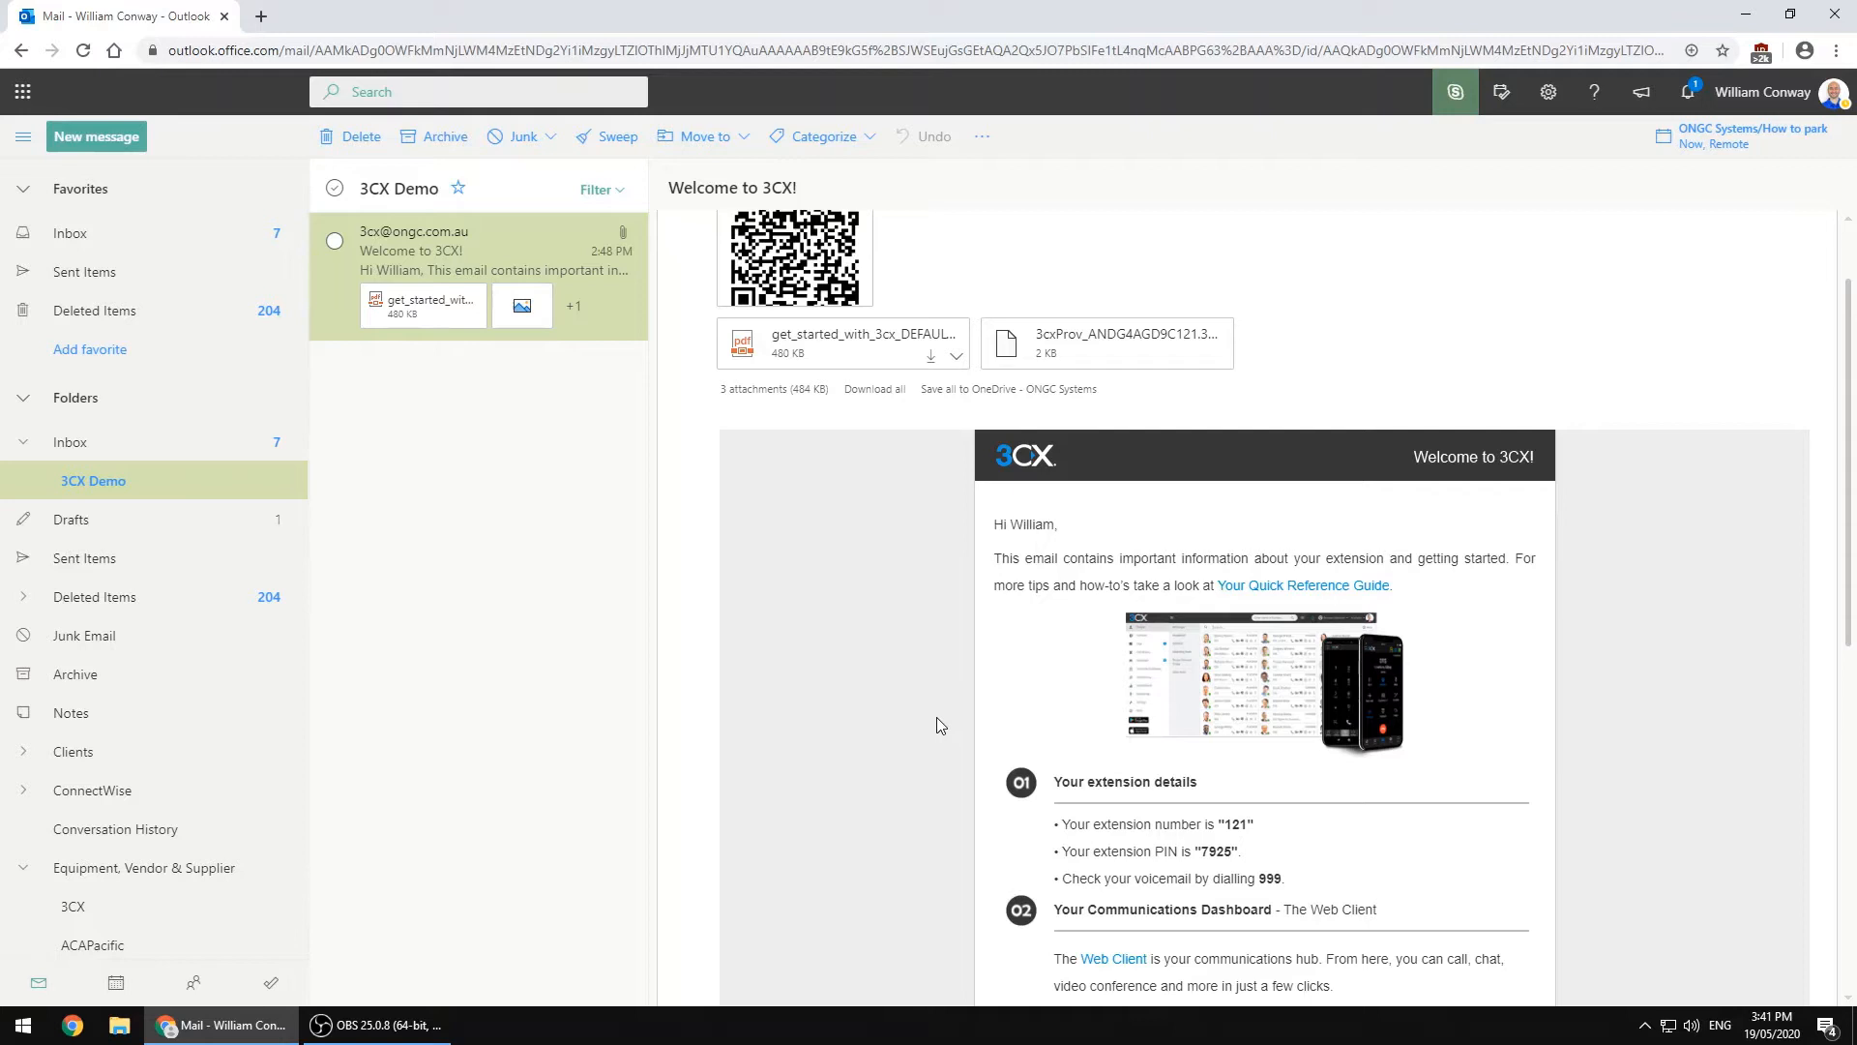
{"action": "mouse_move", "coordinate": [954, 732]}
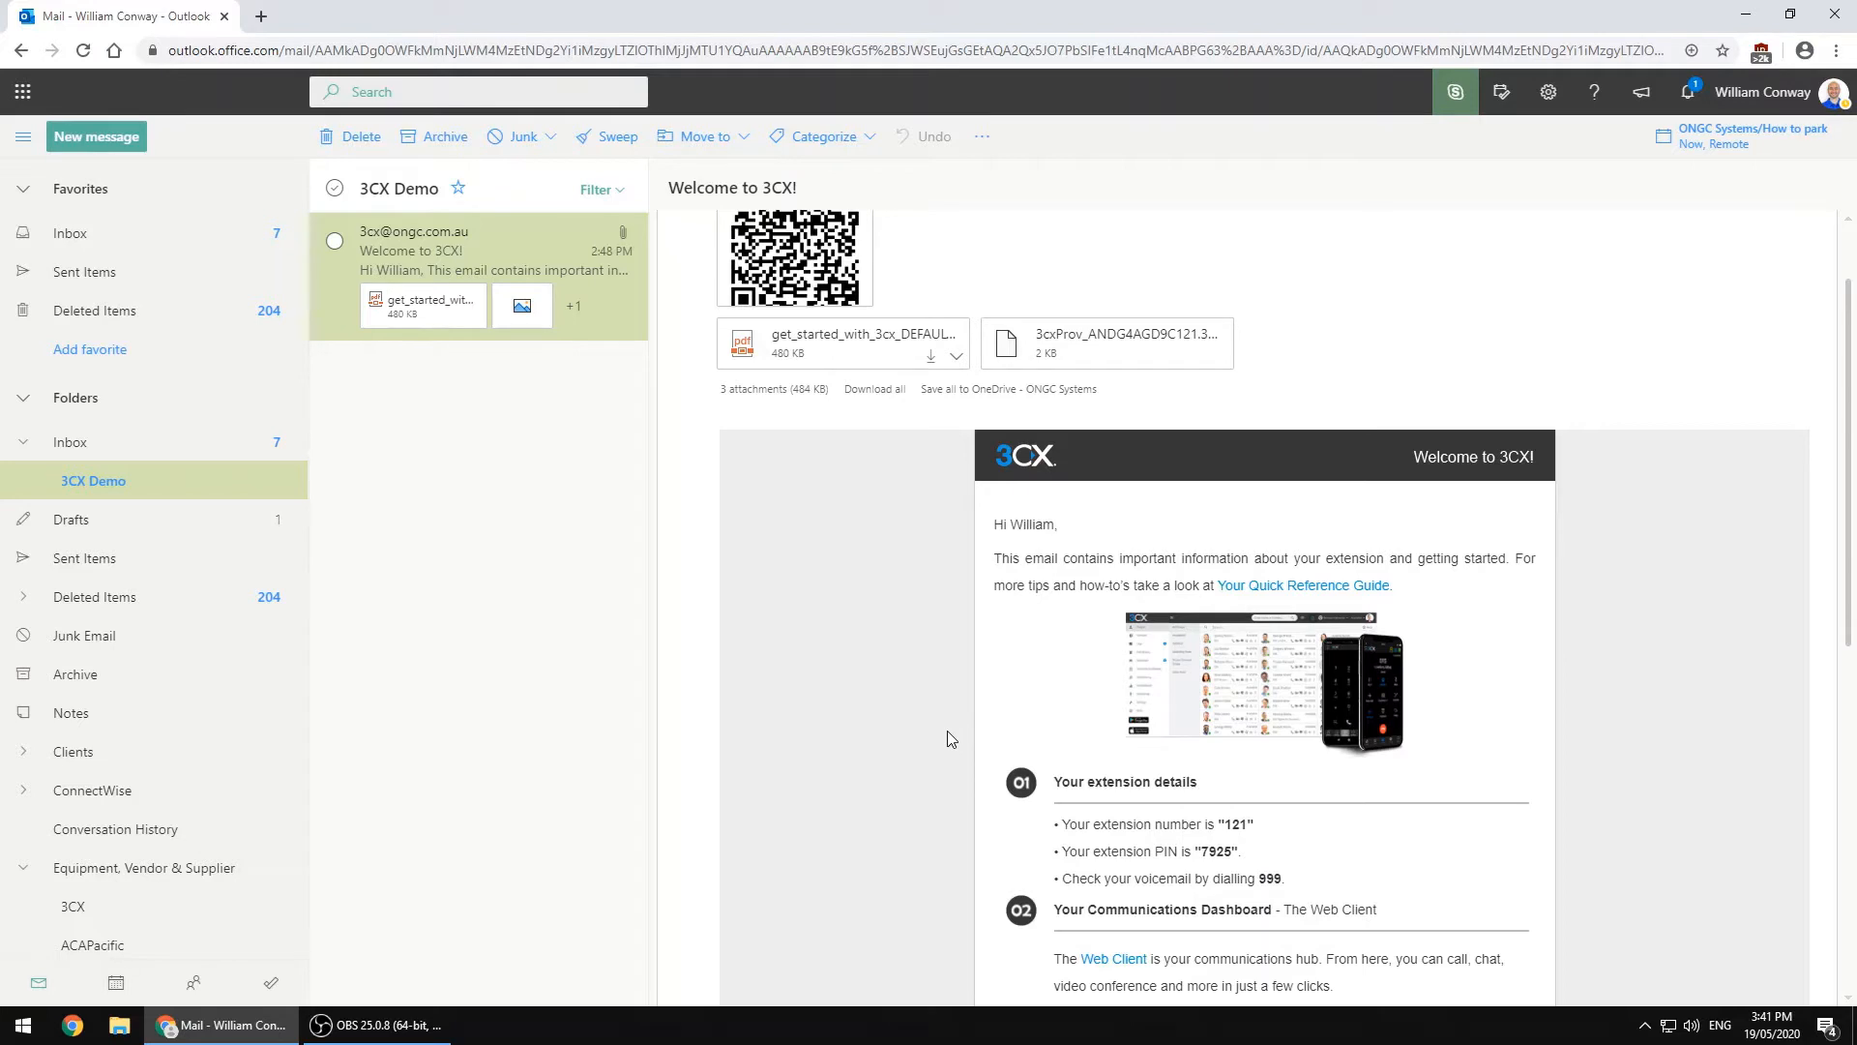
{"action": "mouse_move", "coordinate": [941, 744]}
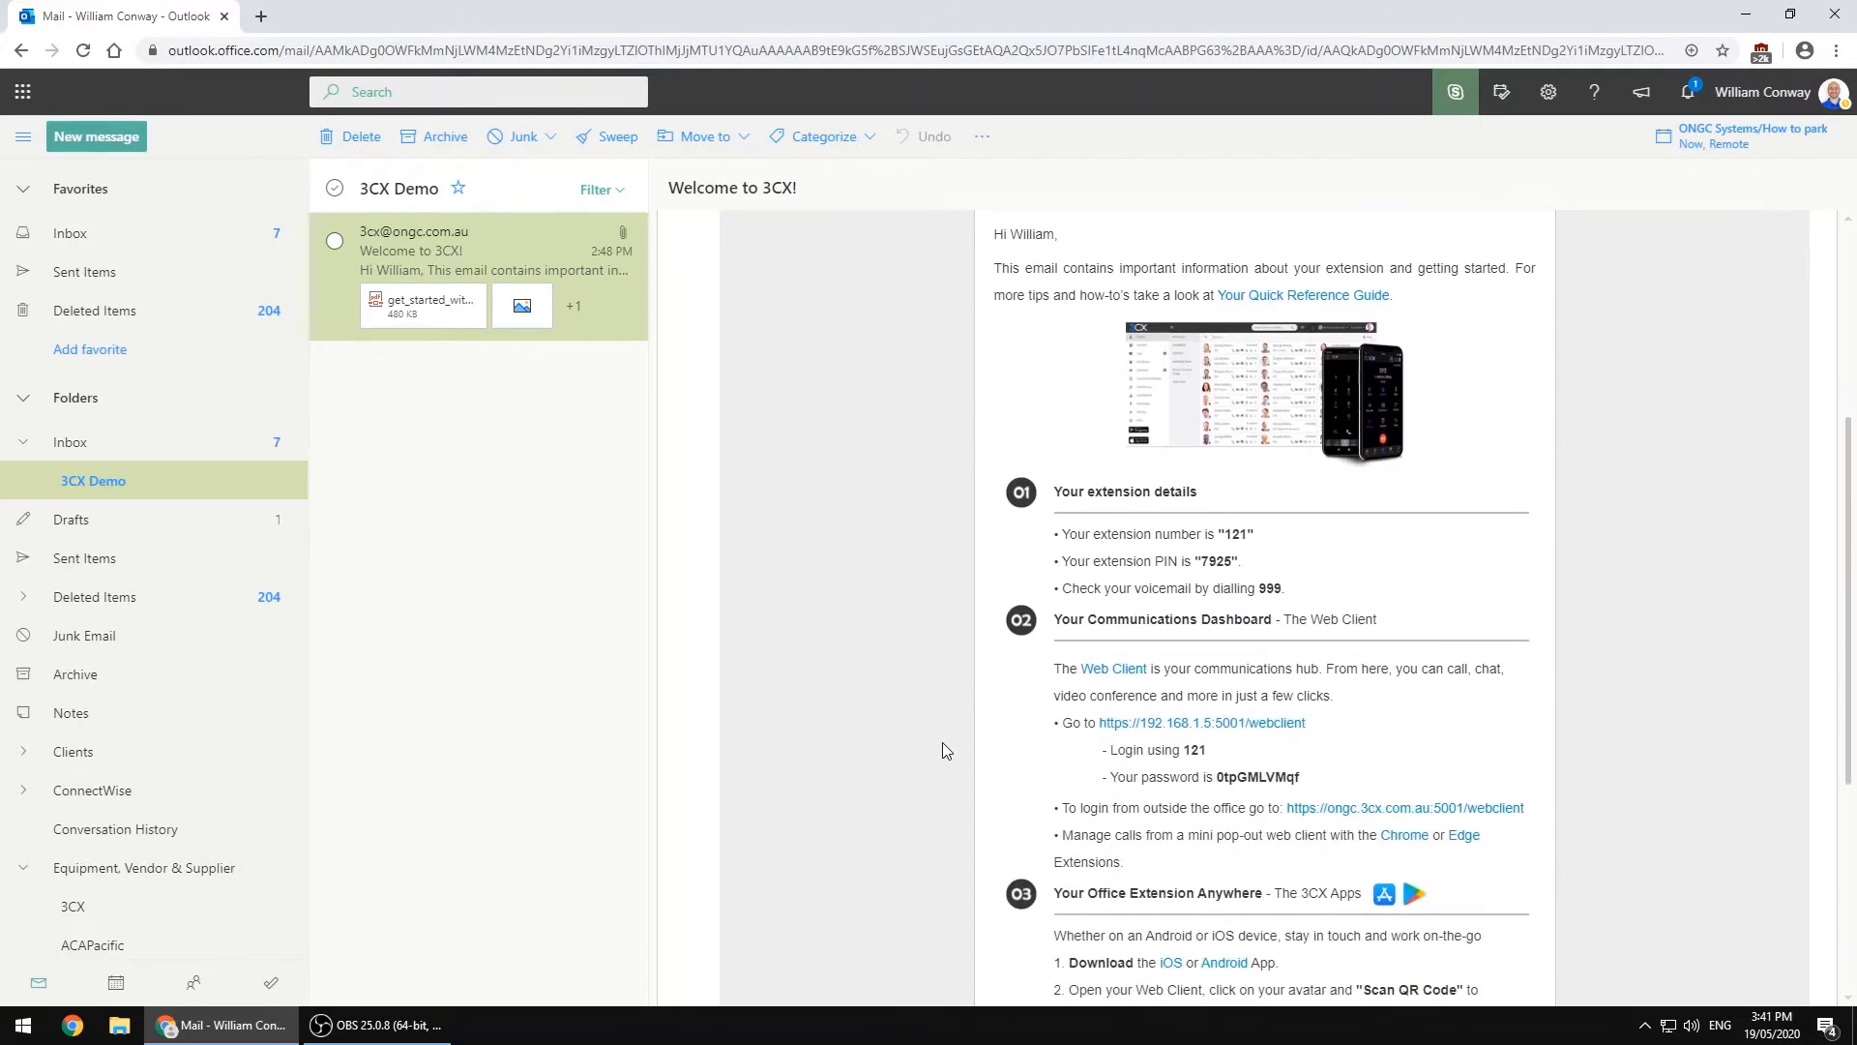
{"action": "scroll", "scroll_direction": "down", "scroll_amount": 3}
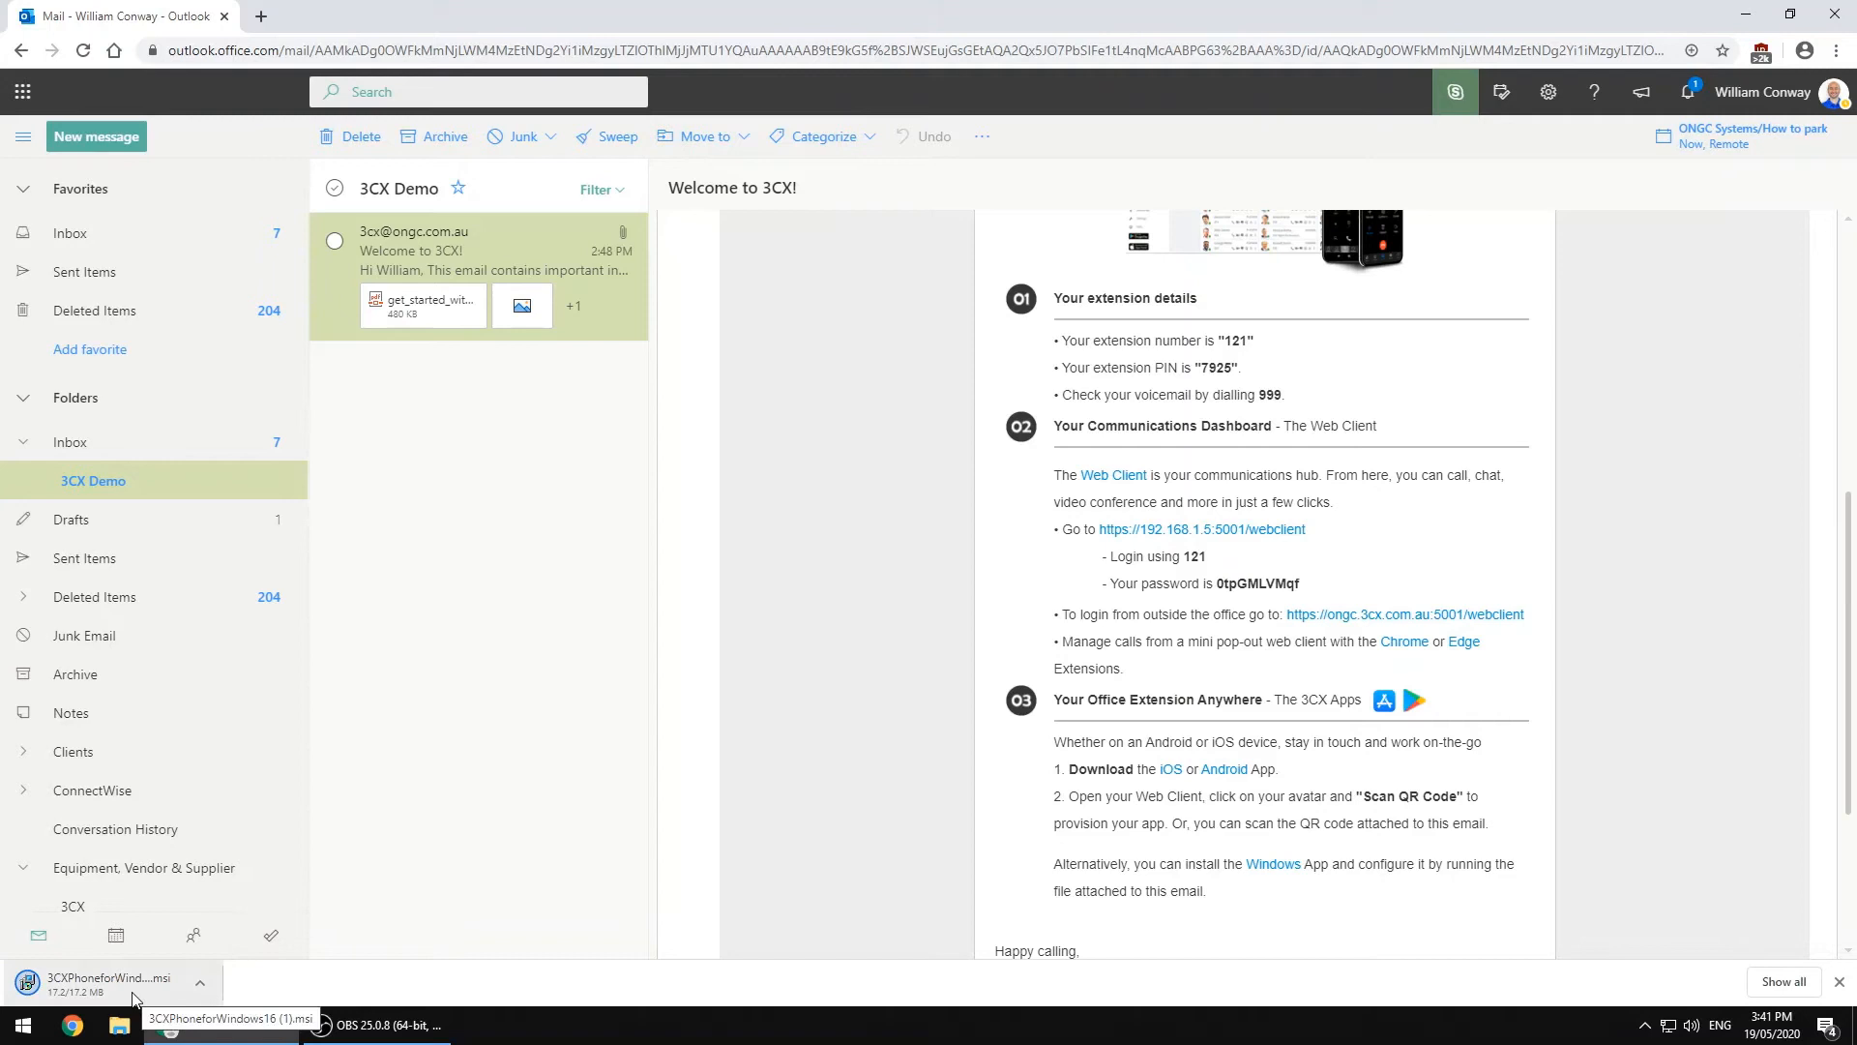
Step: Run the downloaded .msi, accept the license, keep the default folder and install
{"action": "left_click", "coordinate": [106, 978]}
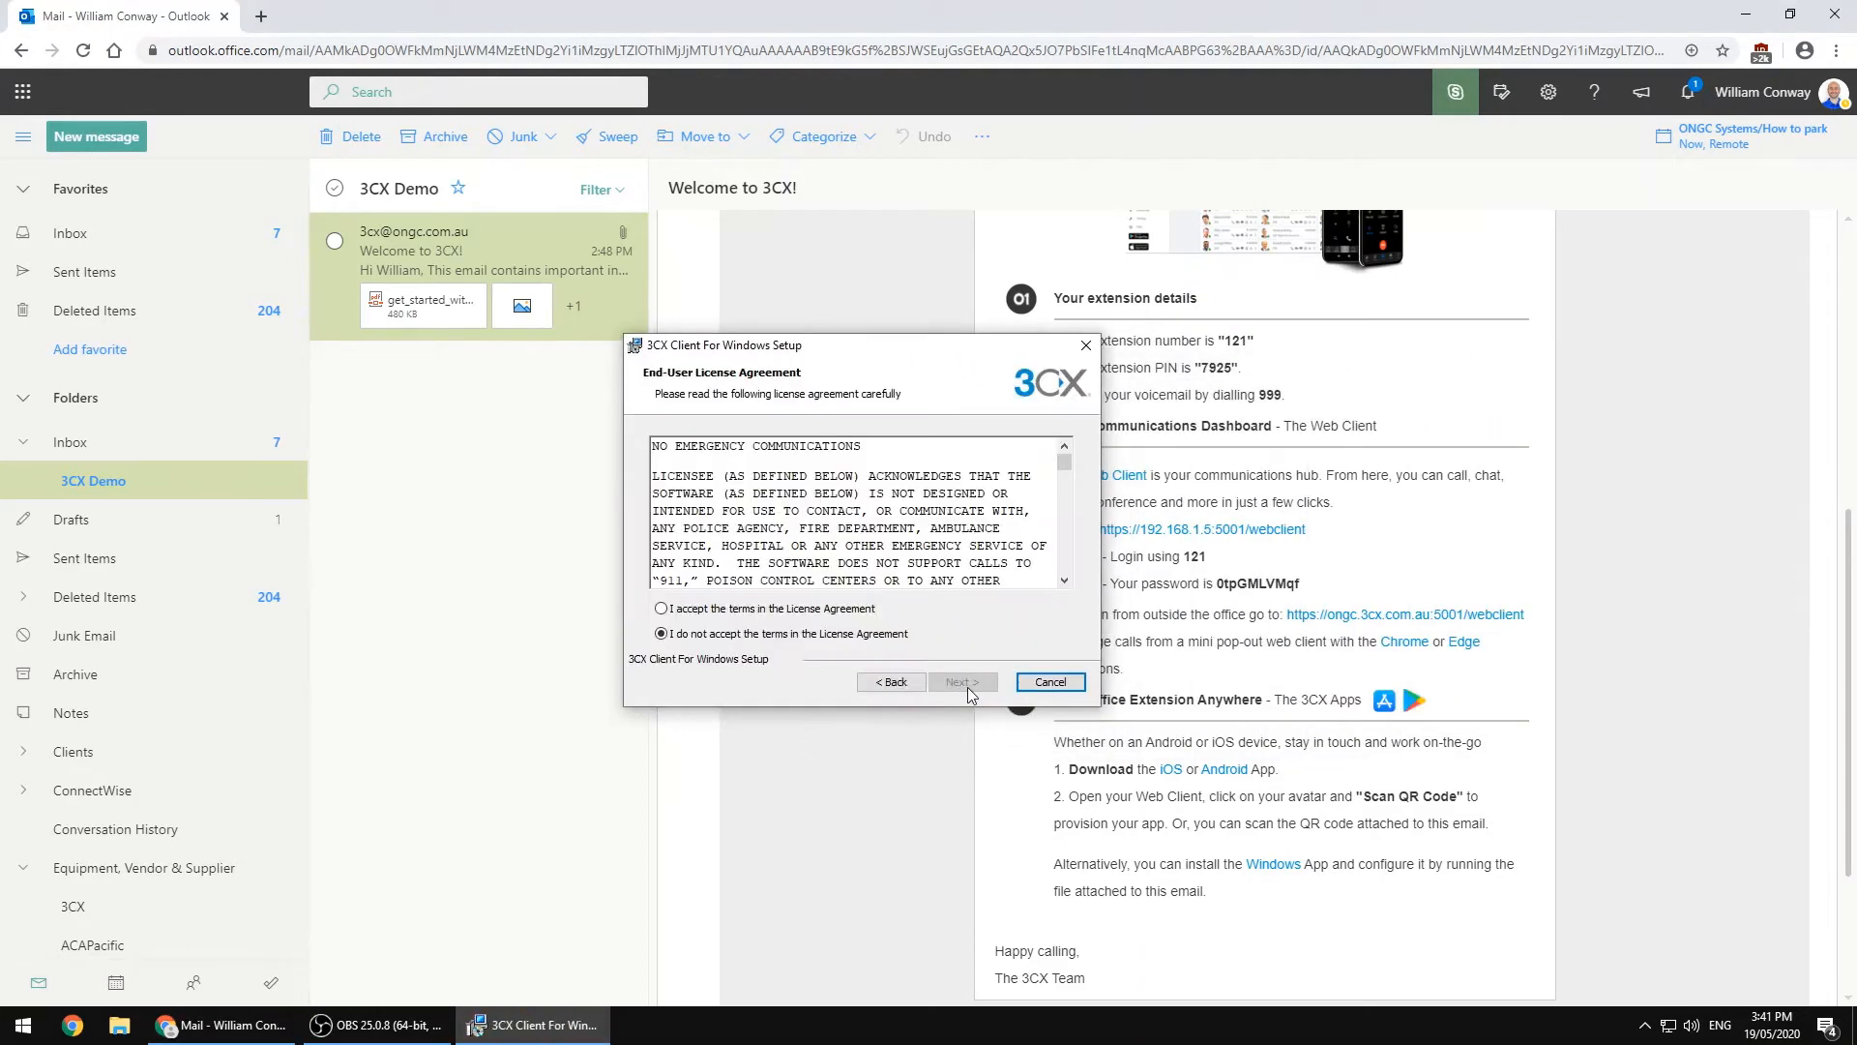
{"action": "left_click", "coordinate": [959, 681]}
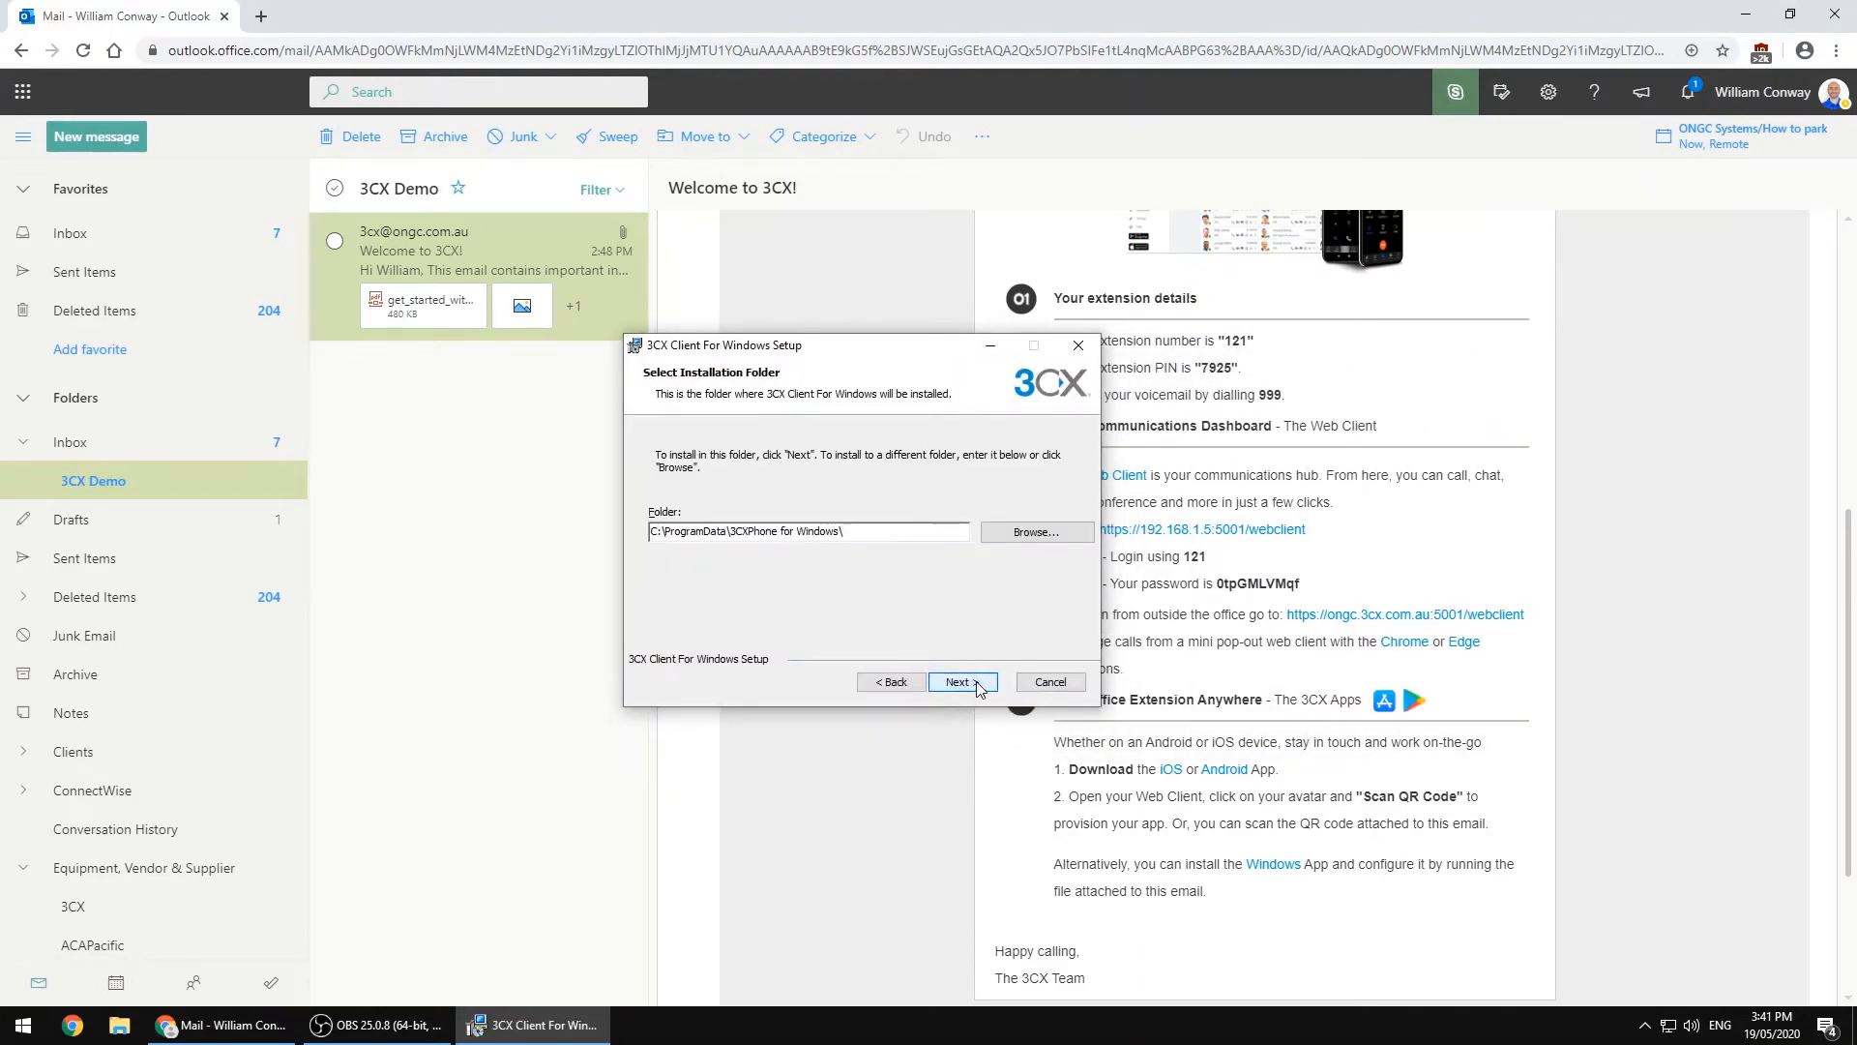
{"action": "left_click", "coordinate": [959, 681]}
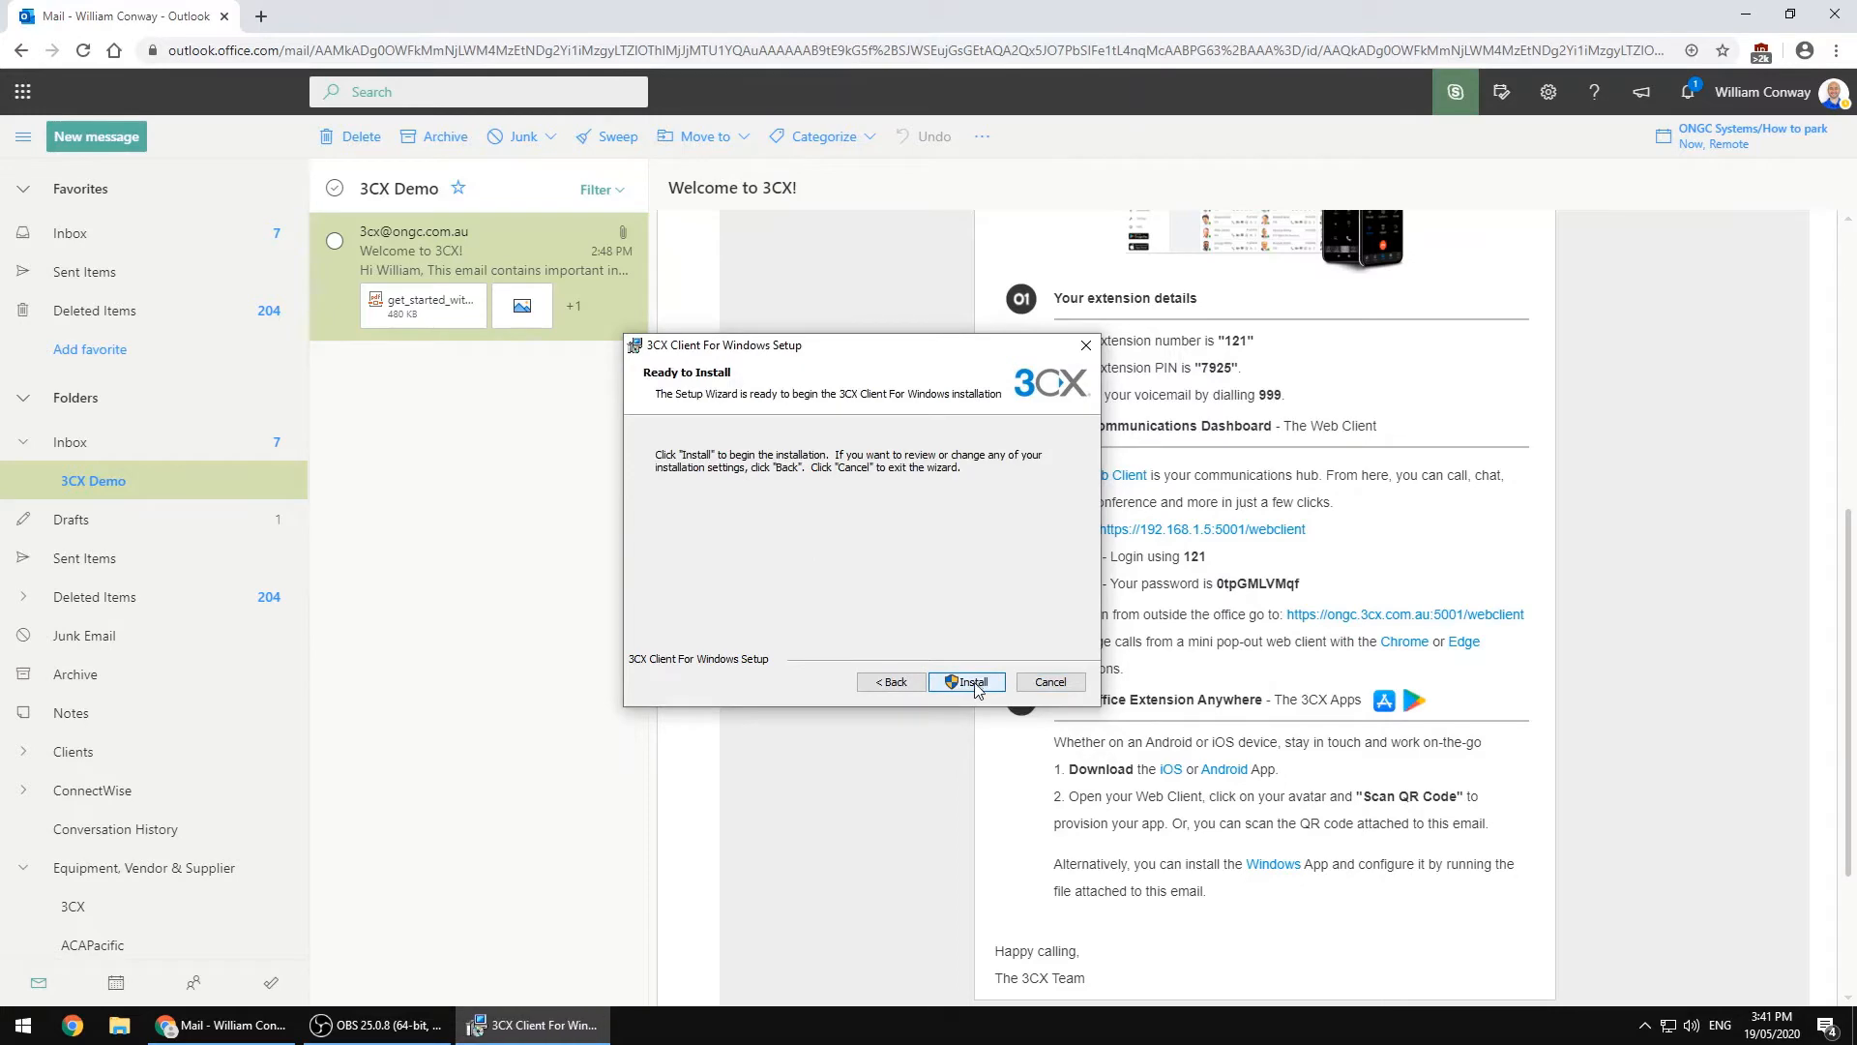
{"action": "left_click", "coordinate": [966, 681]}
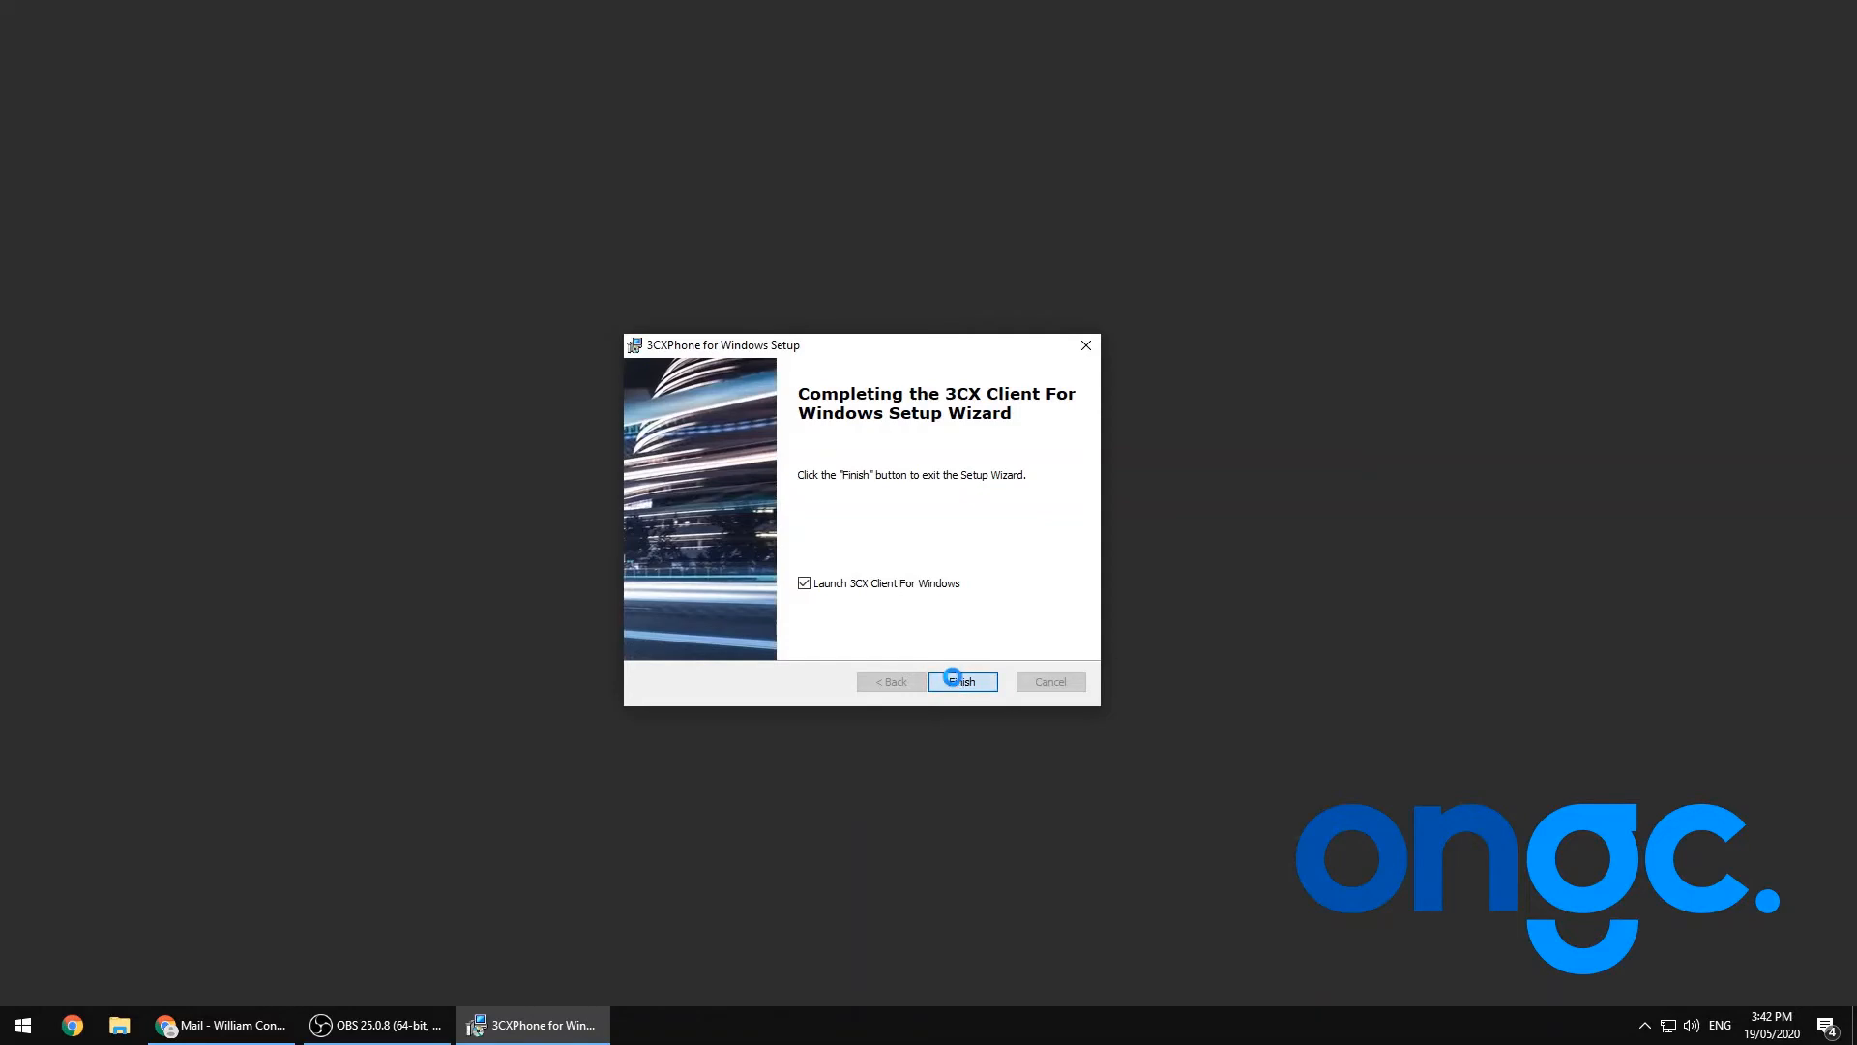
Step: Finish setup, dismiss the no-configuration notice, and return to the welcome email
{"action": "left_click", "coordinate": [964, 681]}
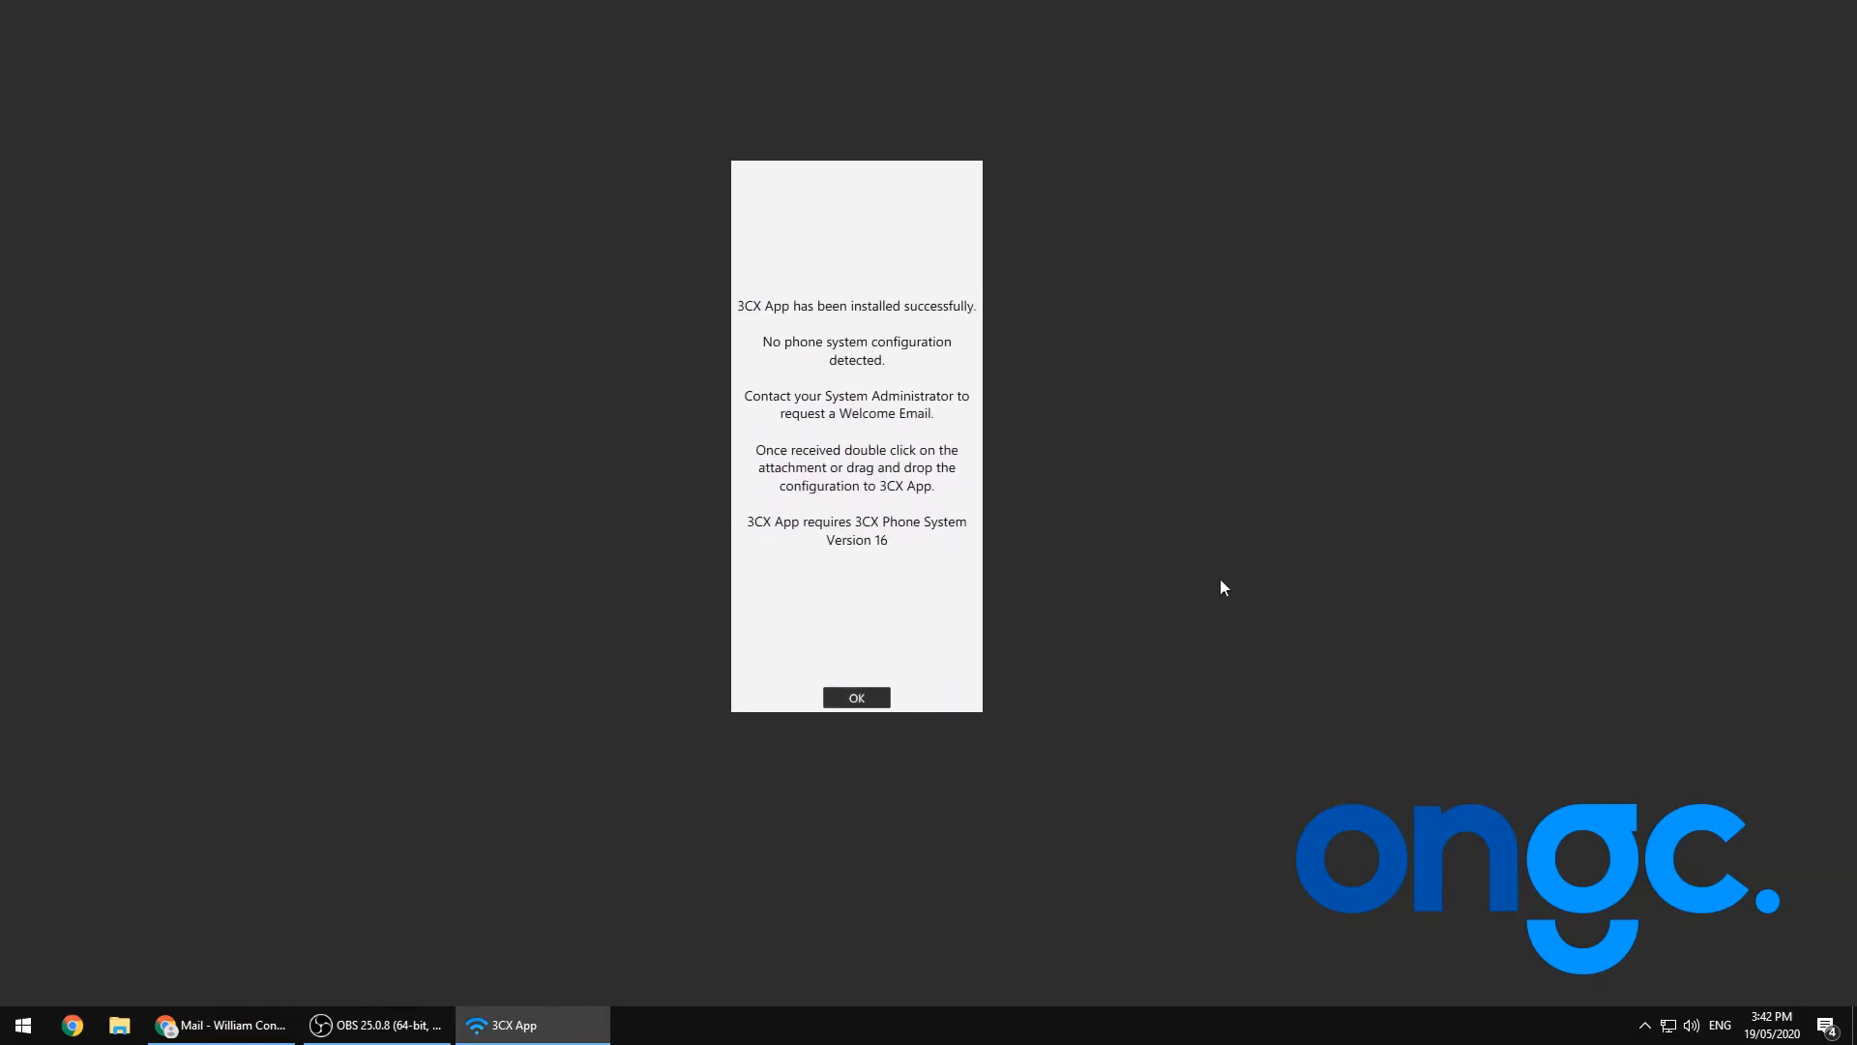
{"action": "left_click", "coordinate": [855, 696]}
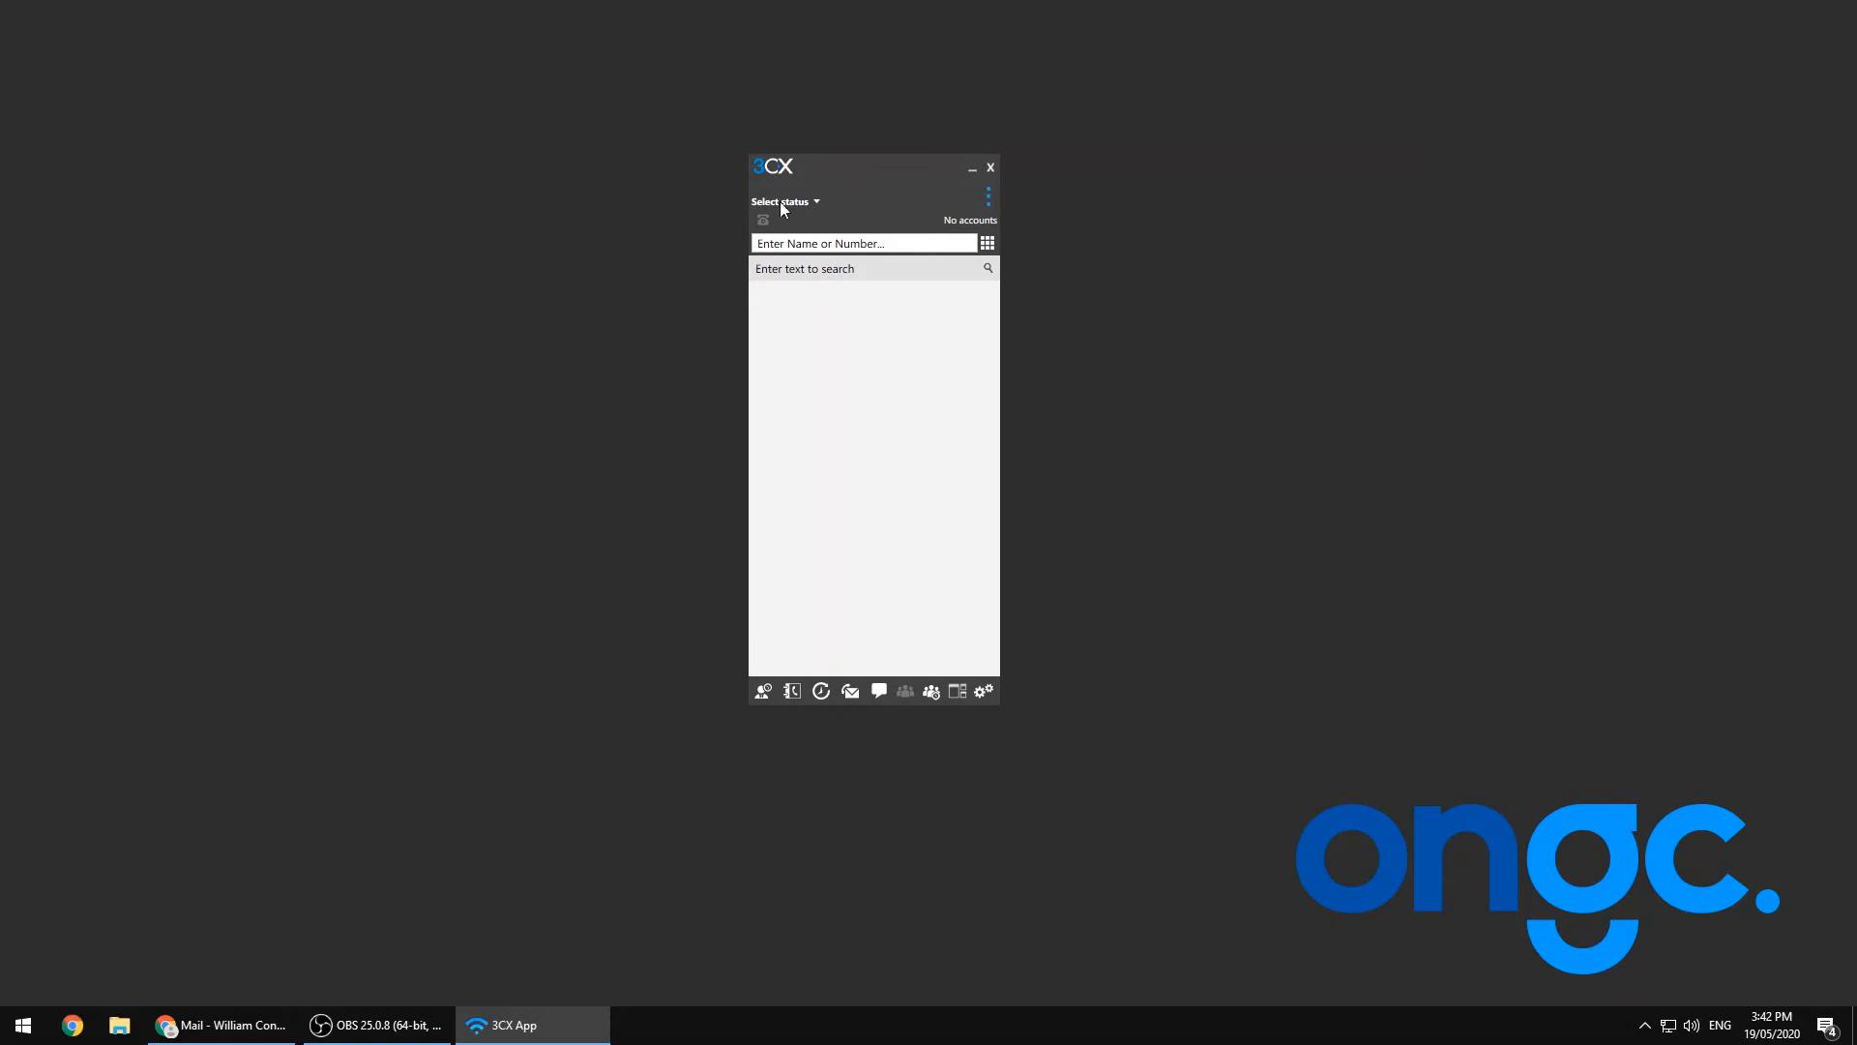
{"action": "mouse_move", "coordinate": [226, 1024]}
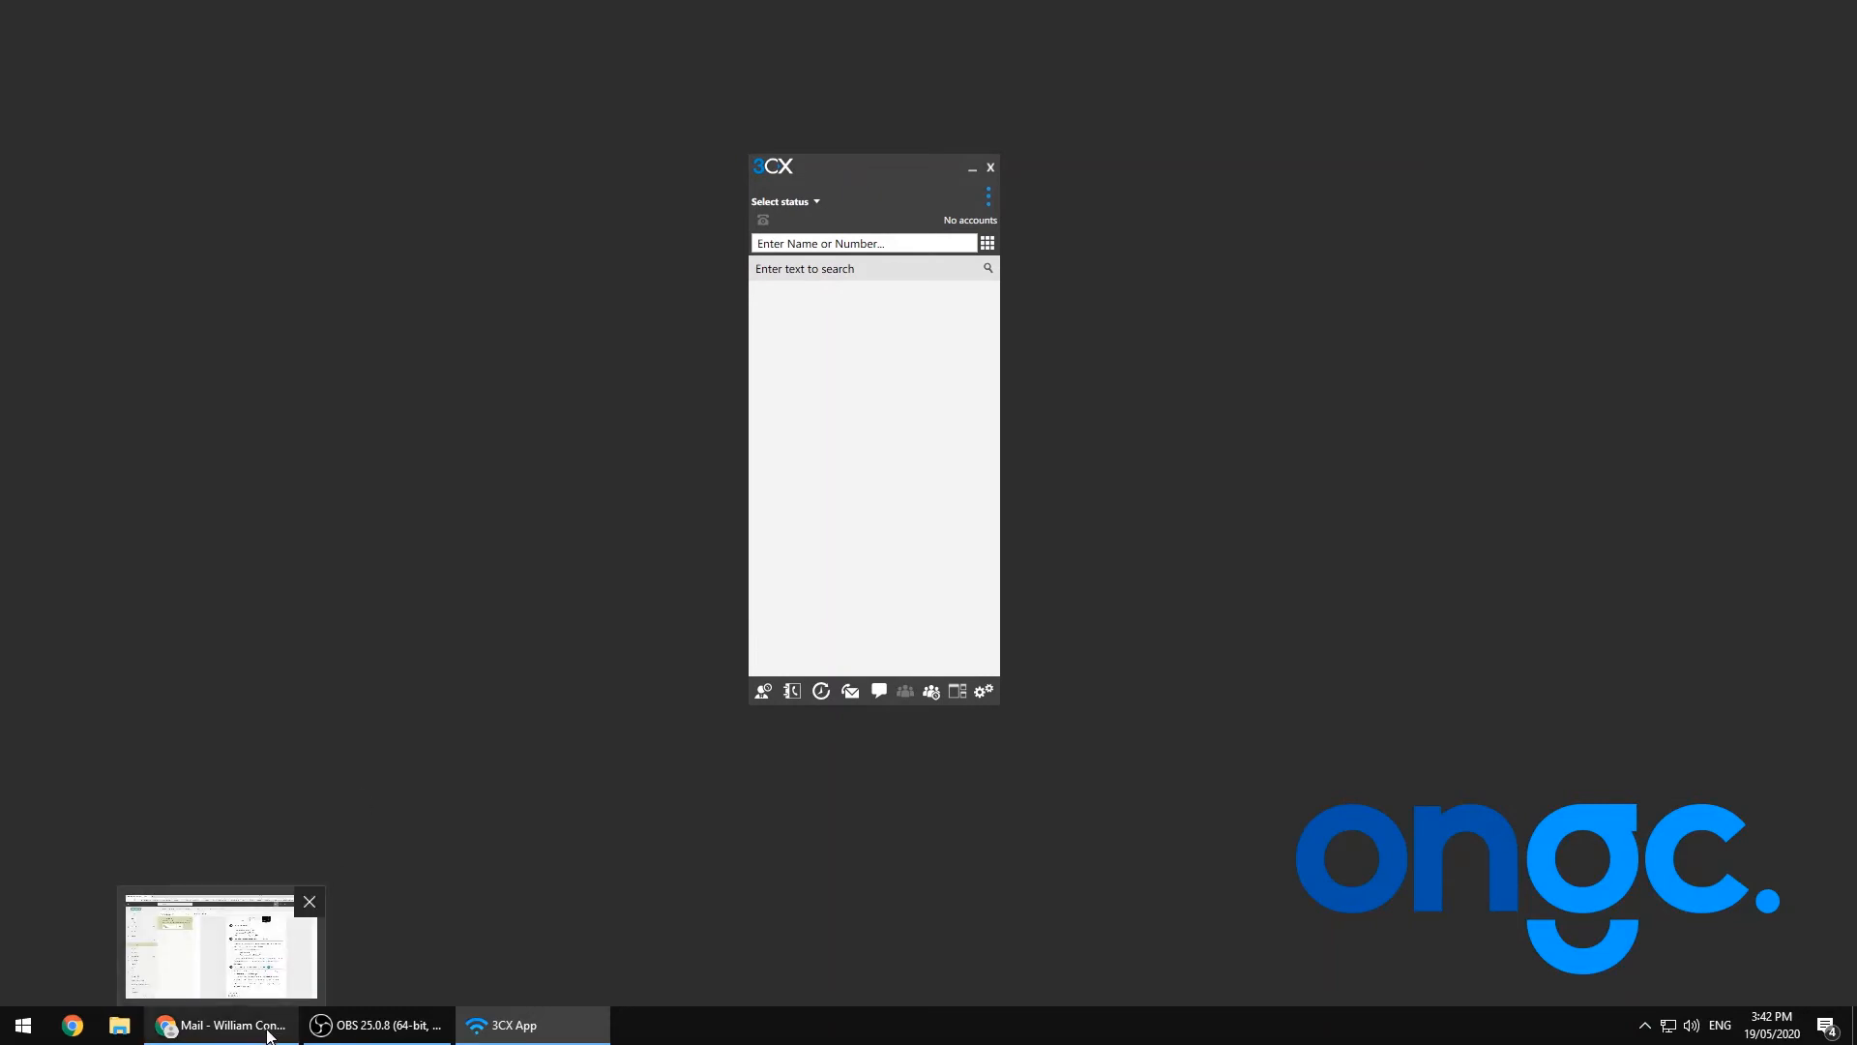
{"action": "left_click", "coordinate": [219, 1025]}
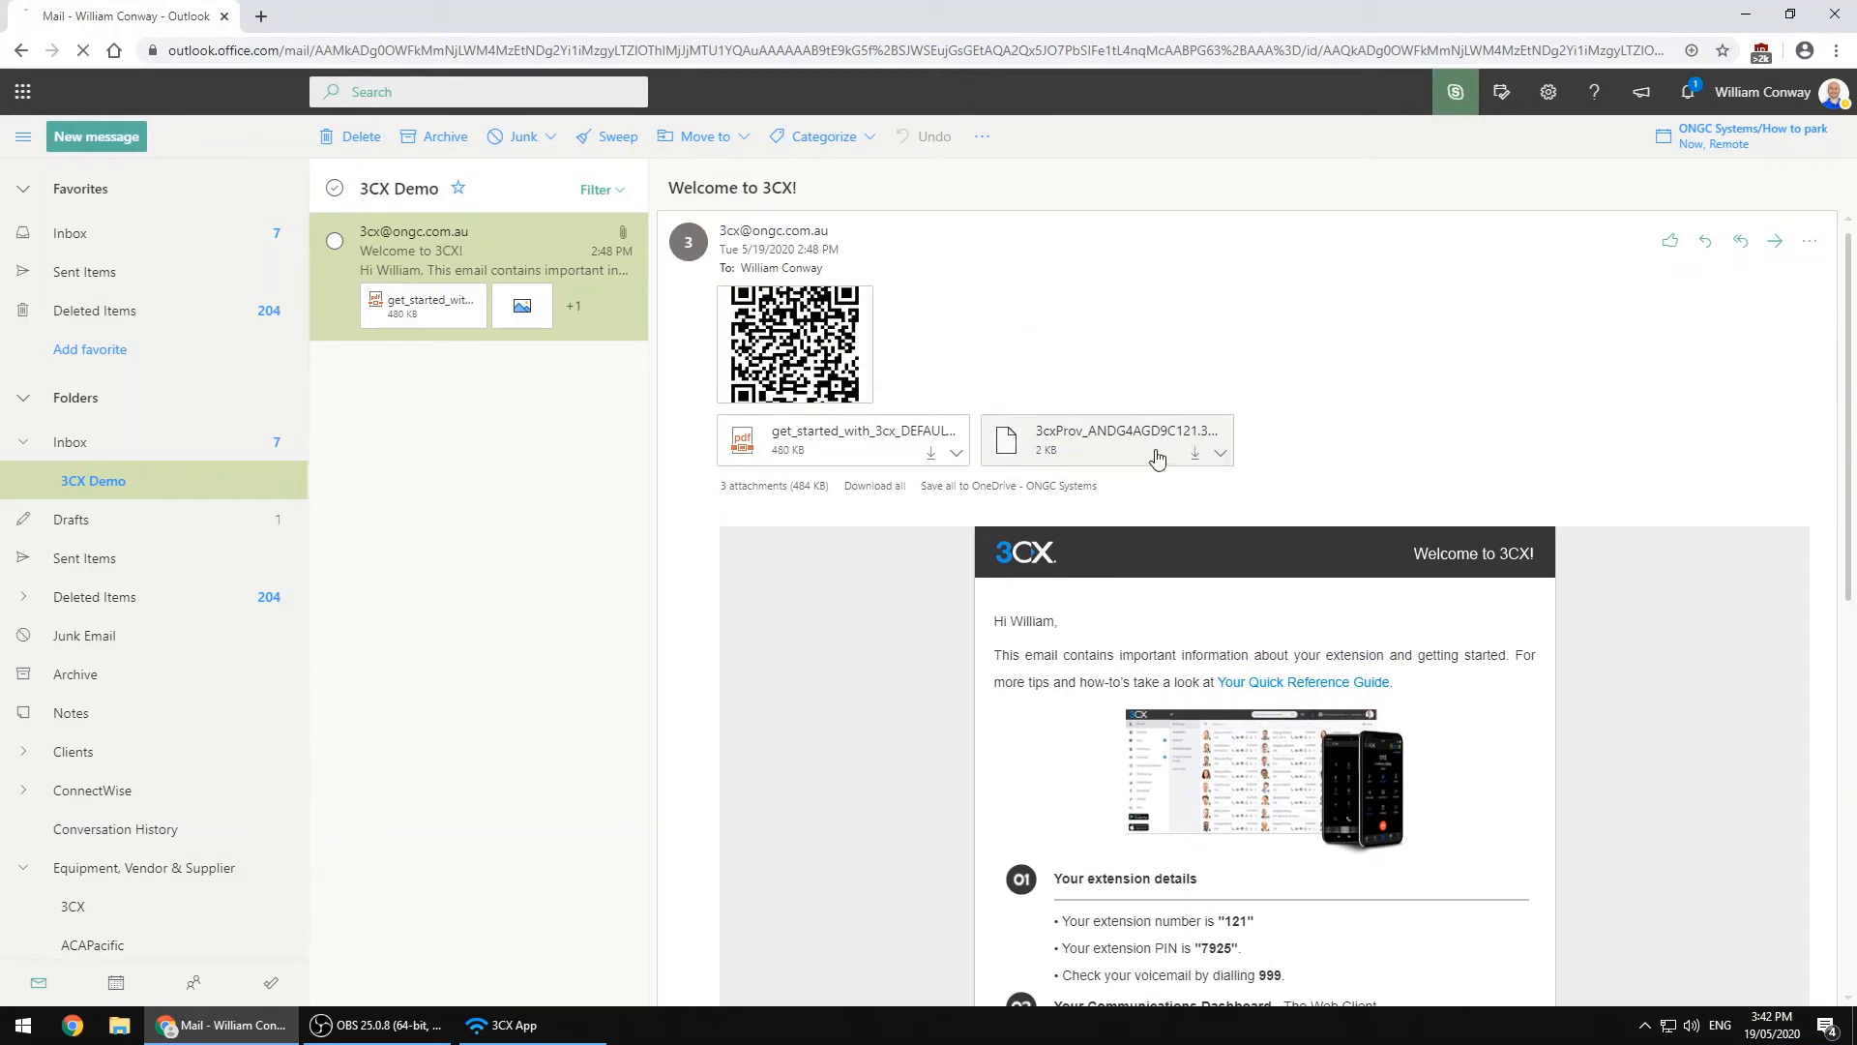
{"action": "left_click", "coordinate": [1159, 458]}
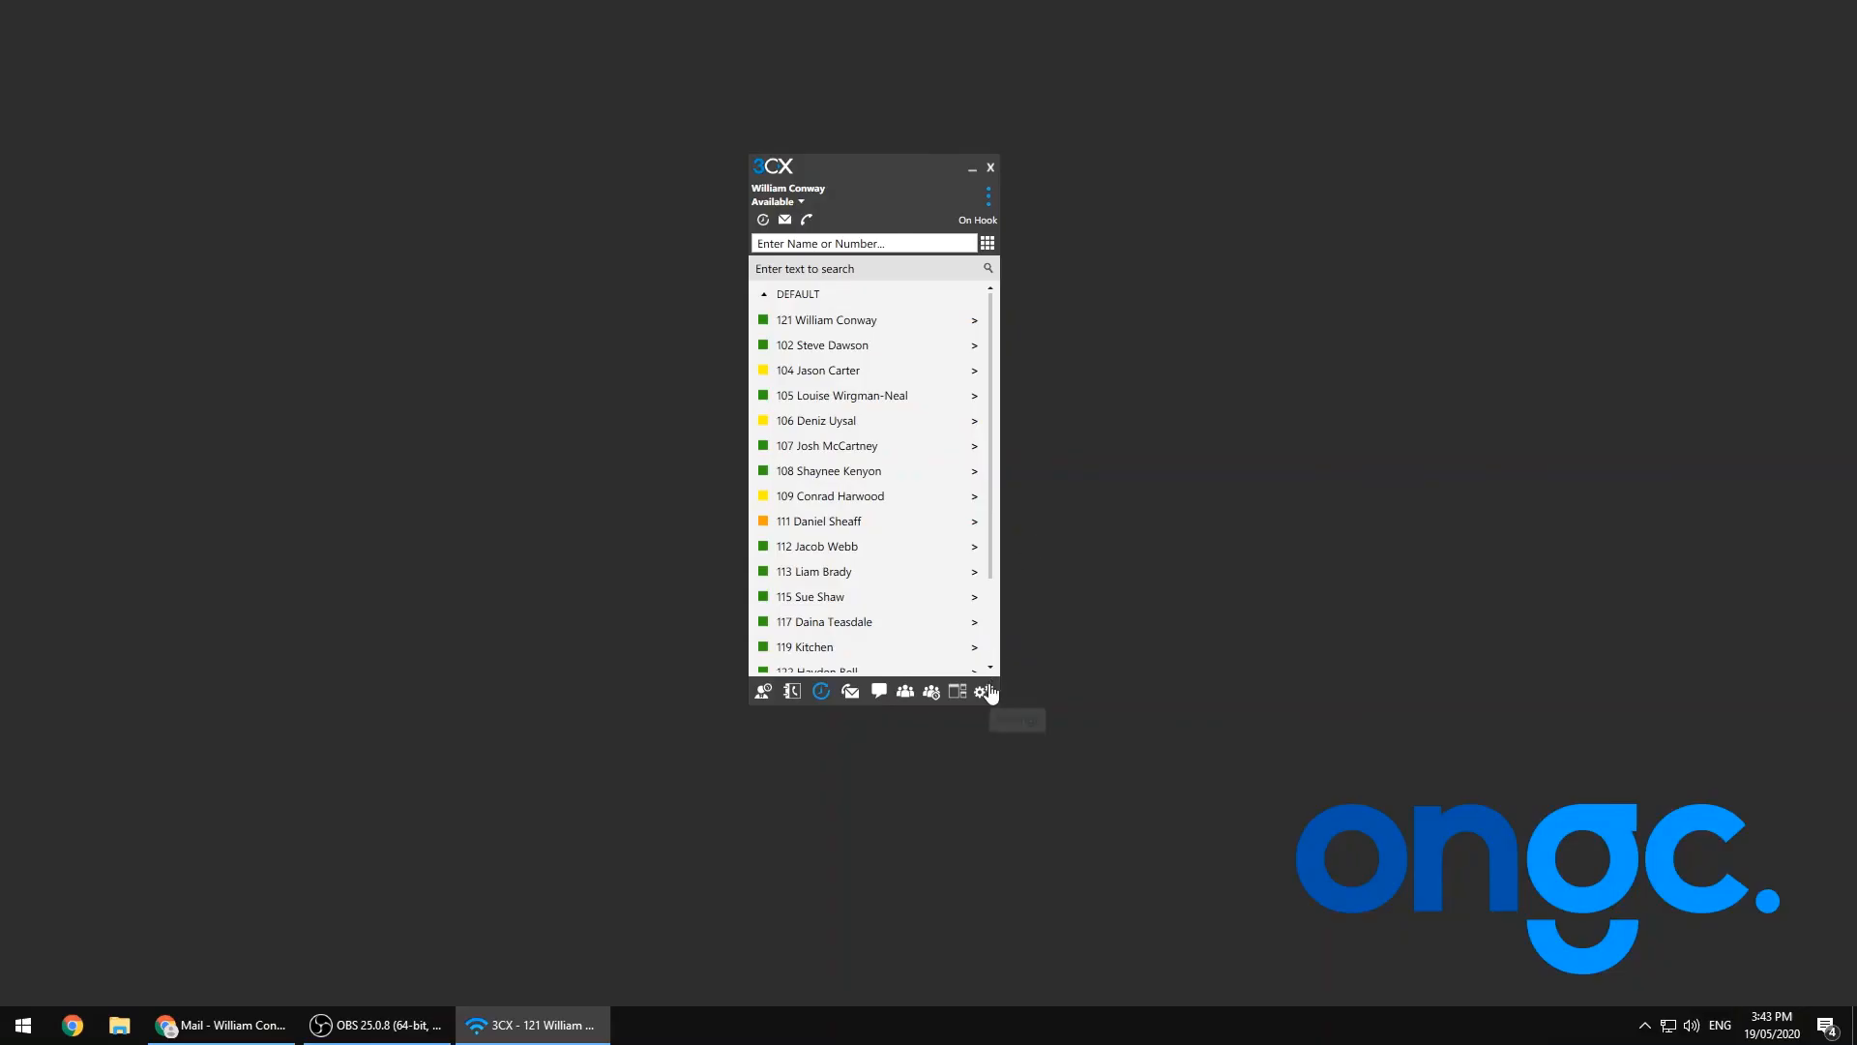
Step: Review Audio Options confirming Primary Sound Driver for all devices, then close back to Settings
{"action": "left_click", "coordinate": [986, 691]}
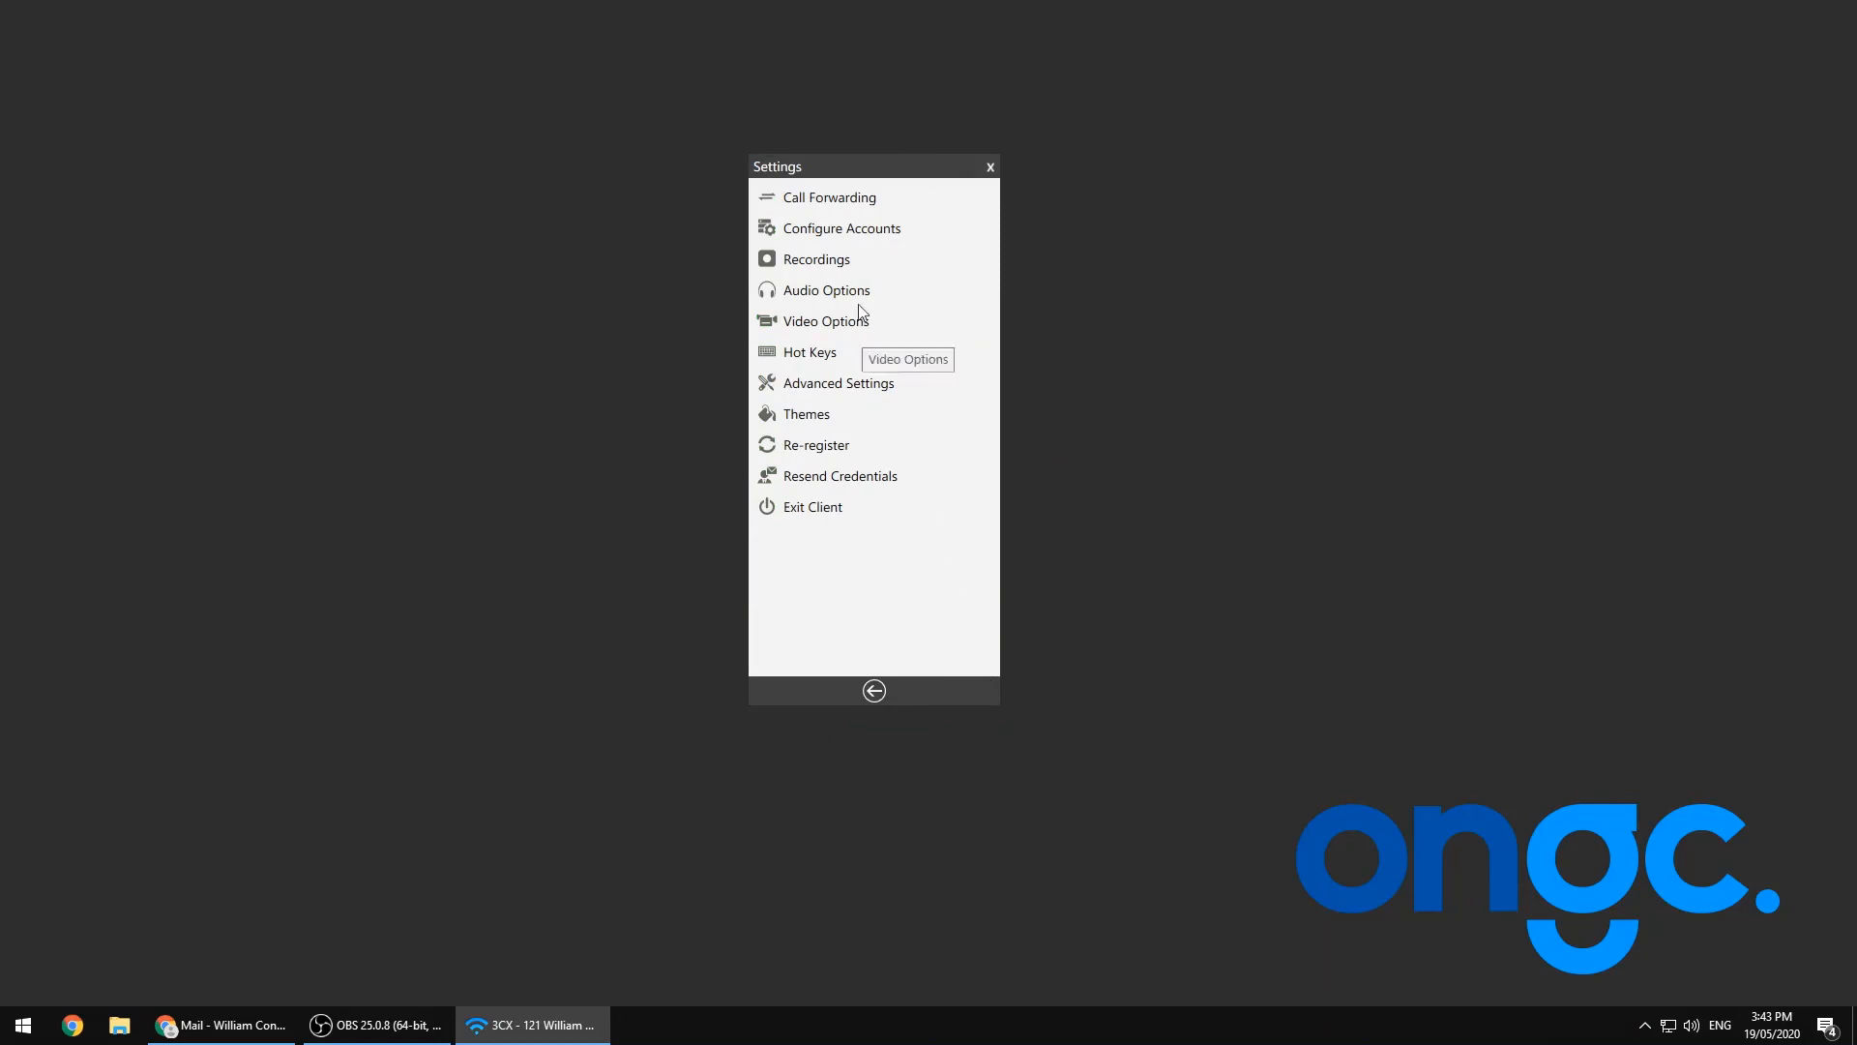
{"action": "left_click", "coordinate": [827, 290]}
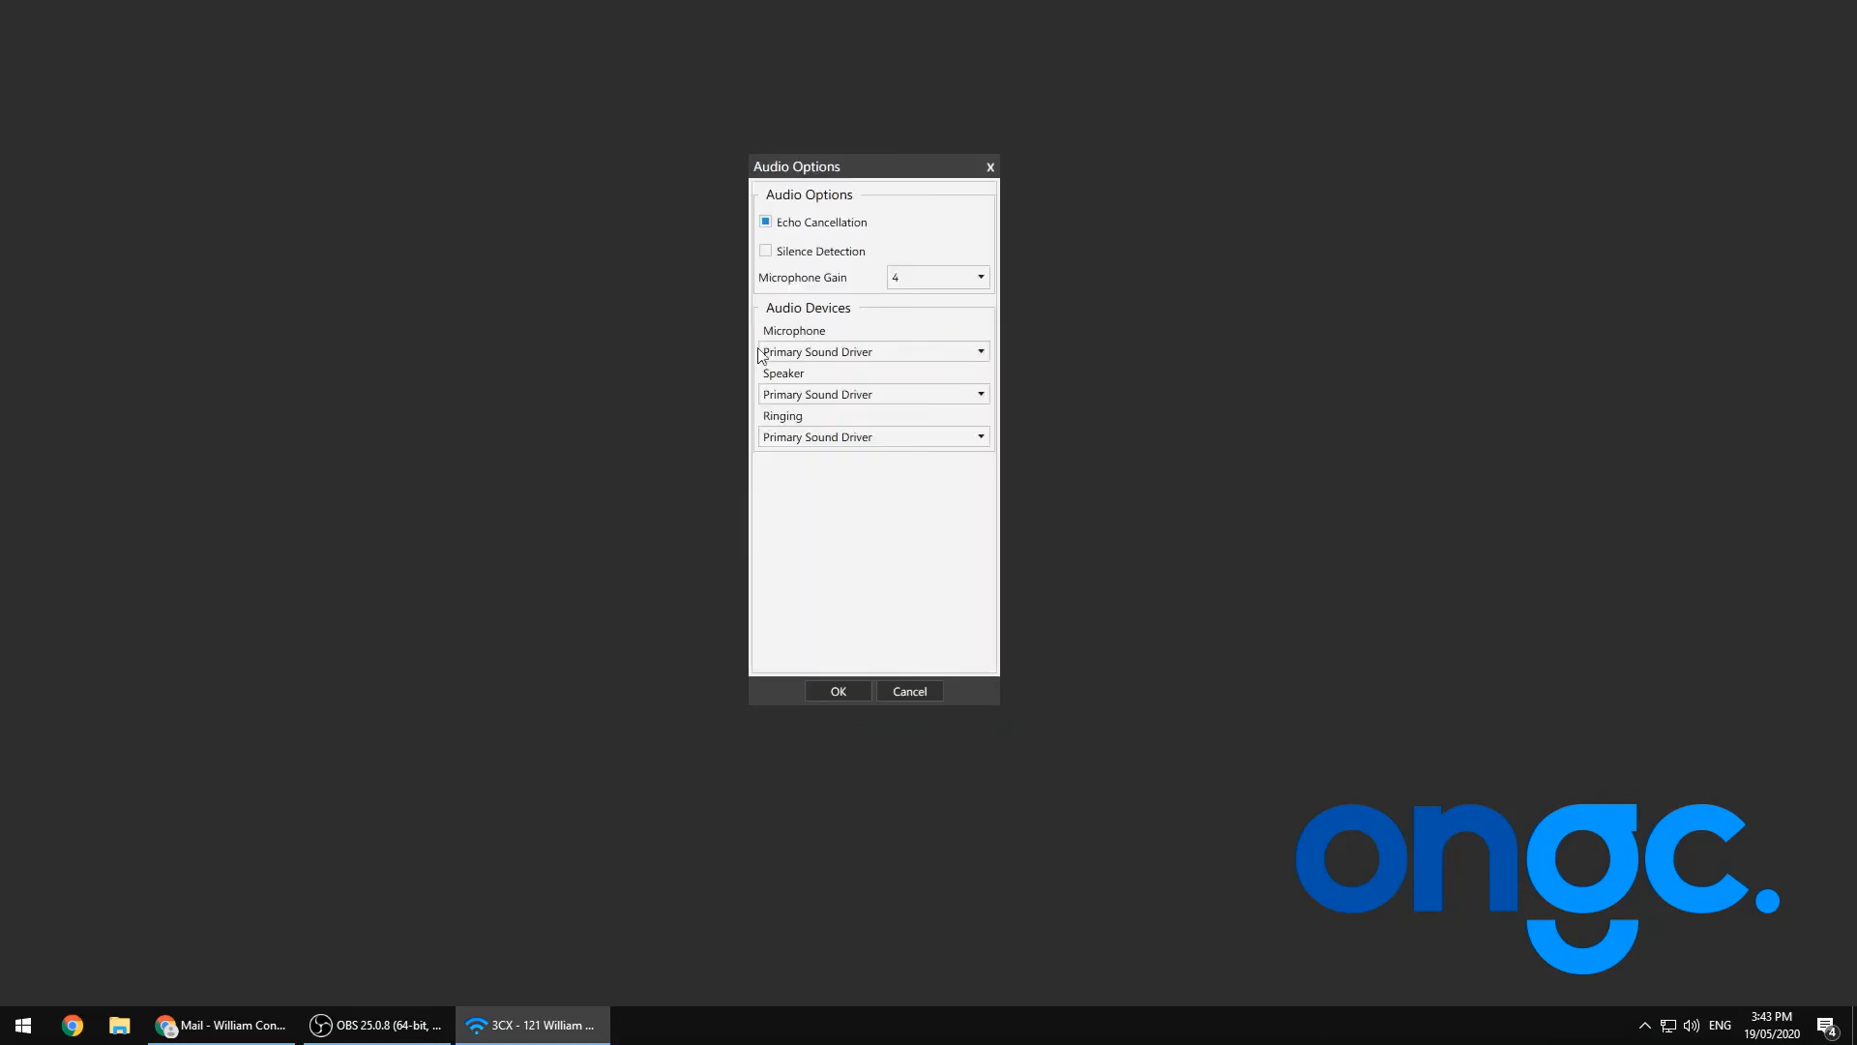
{"action": "left_click", "coordinate": [978, 352]}
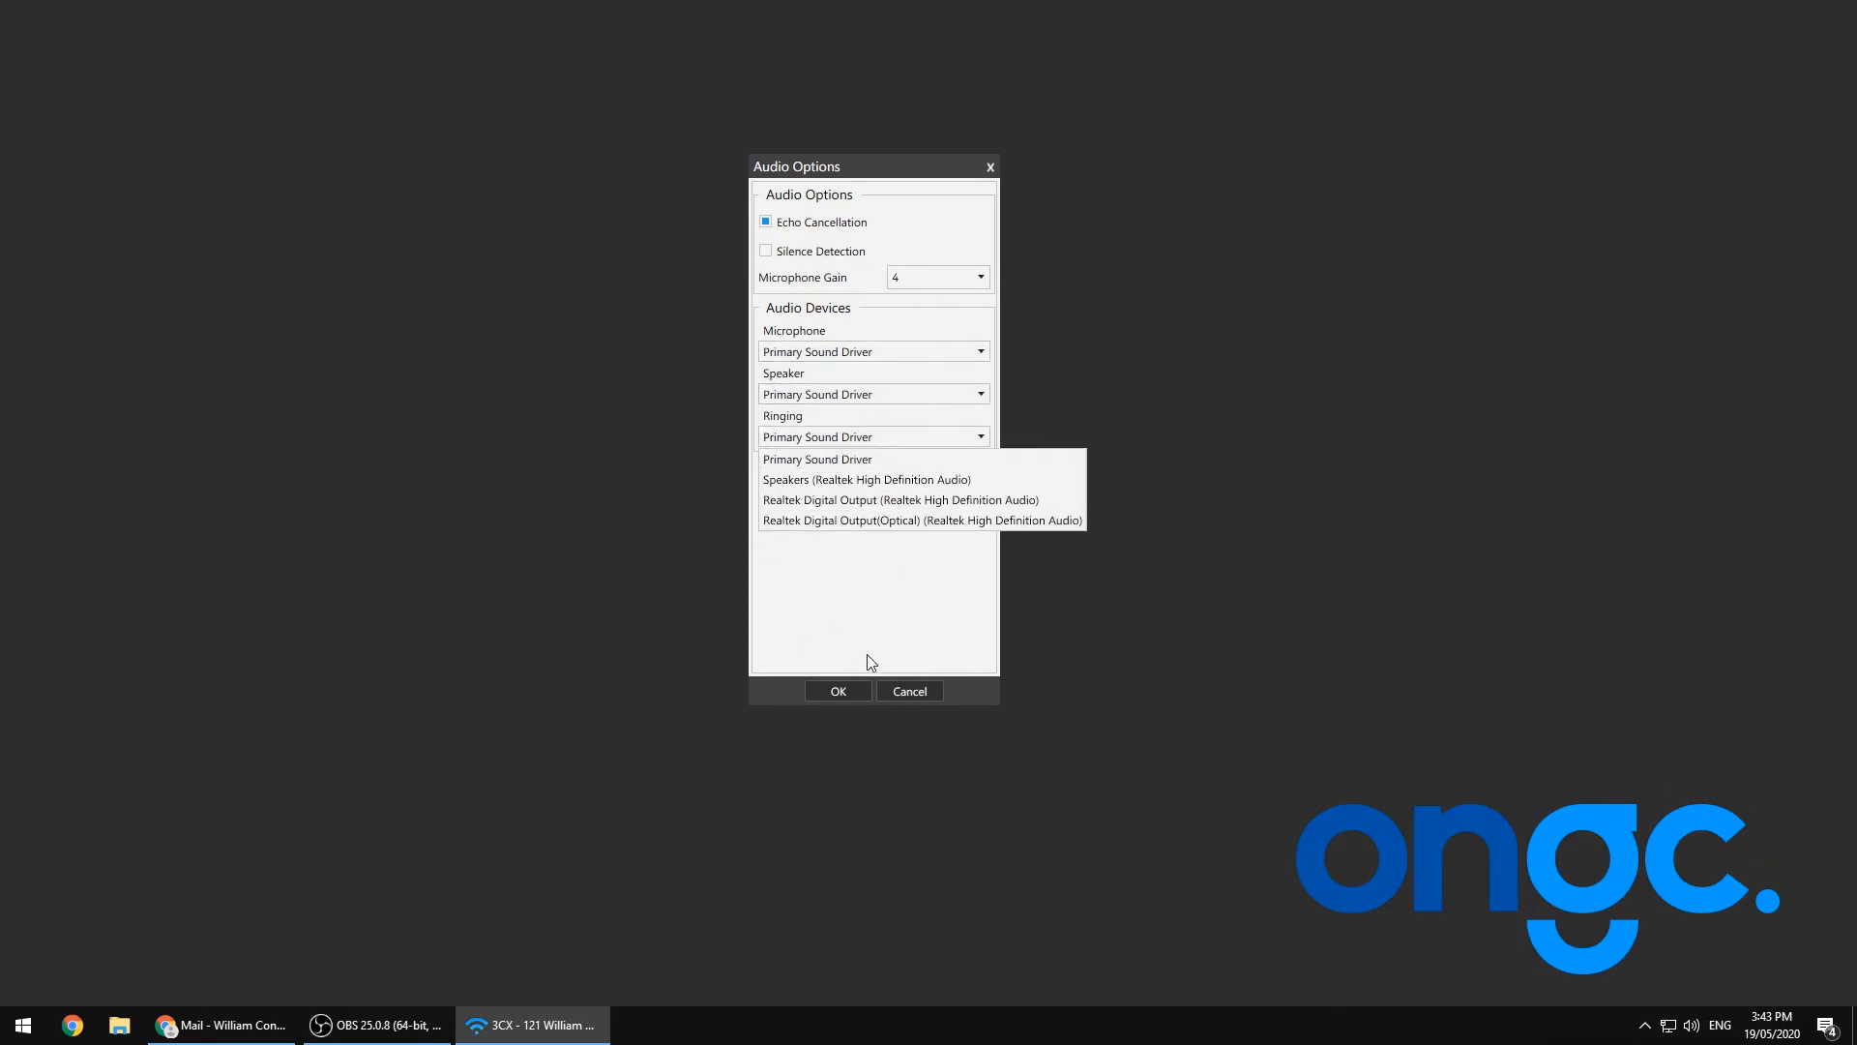
{"action": "left_click", "coordinate": [875, 691]}
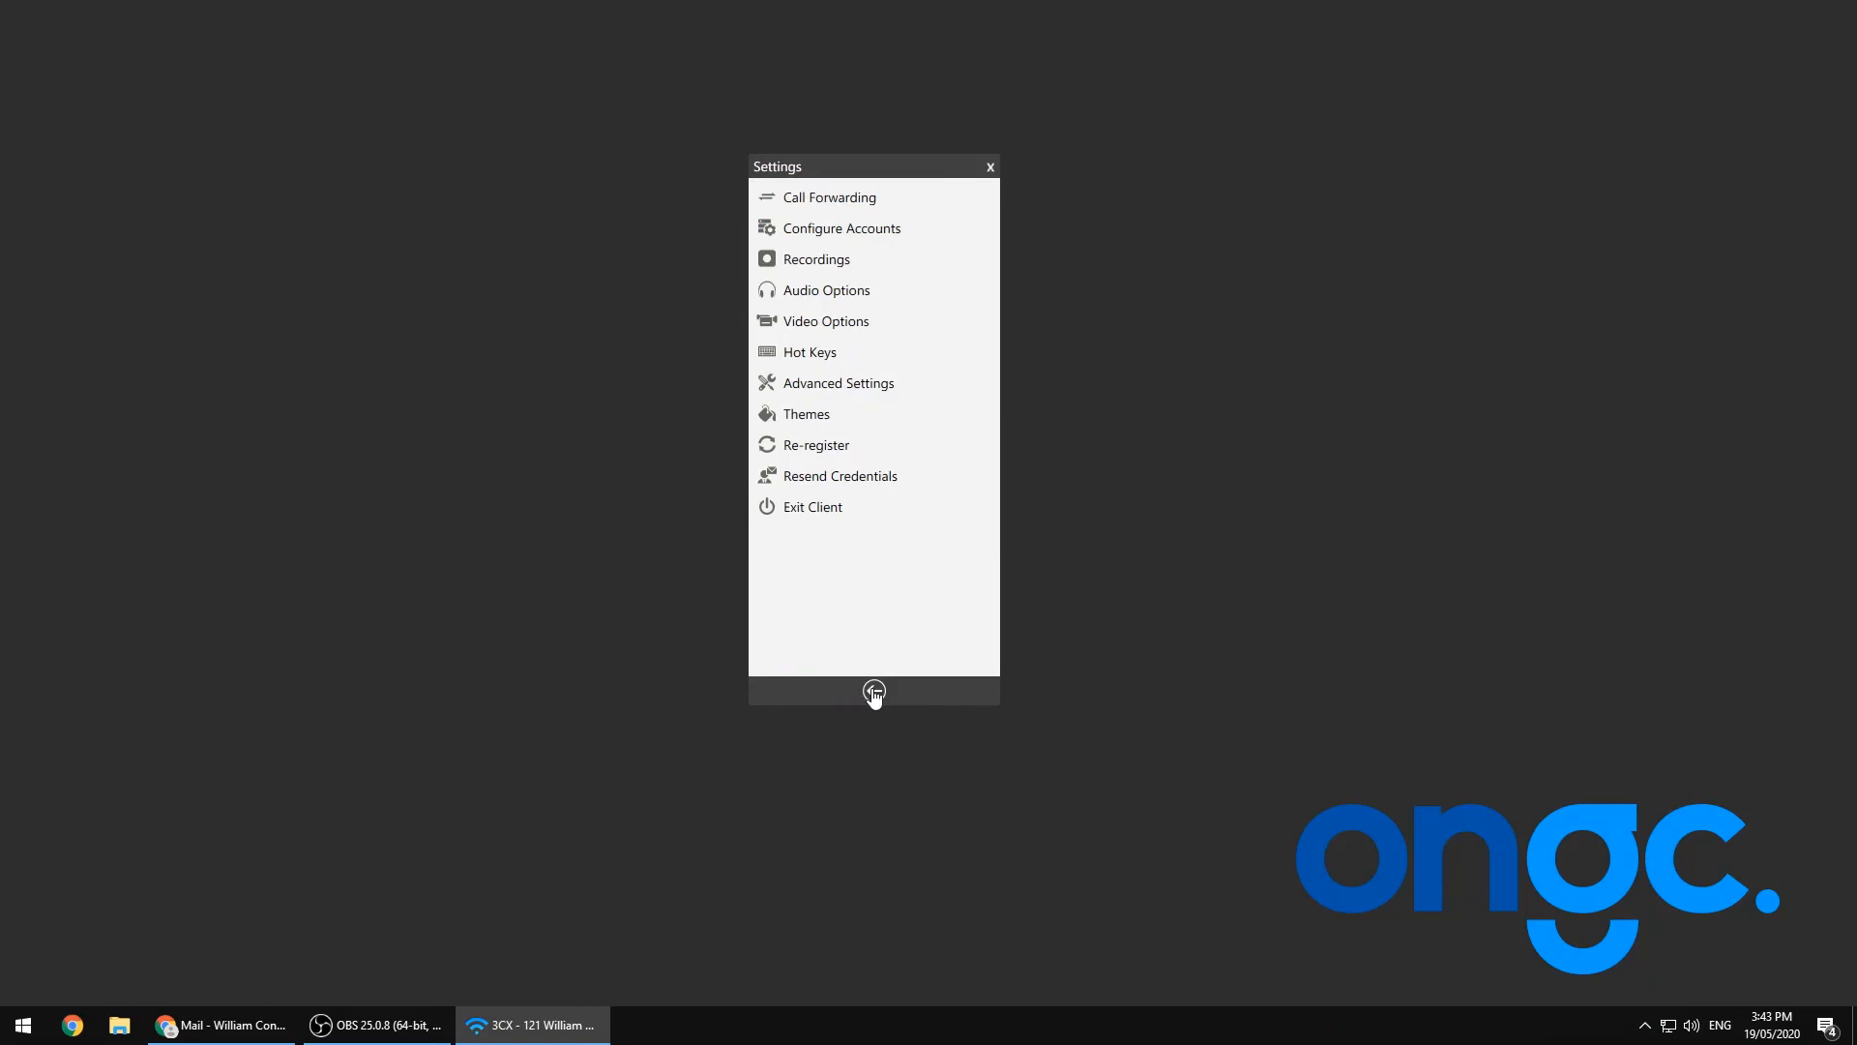